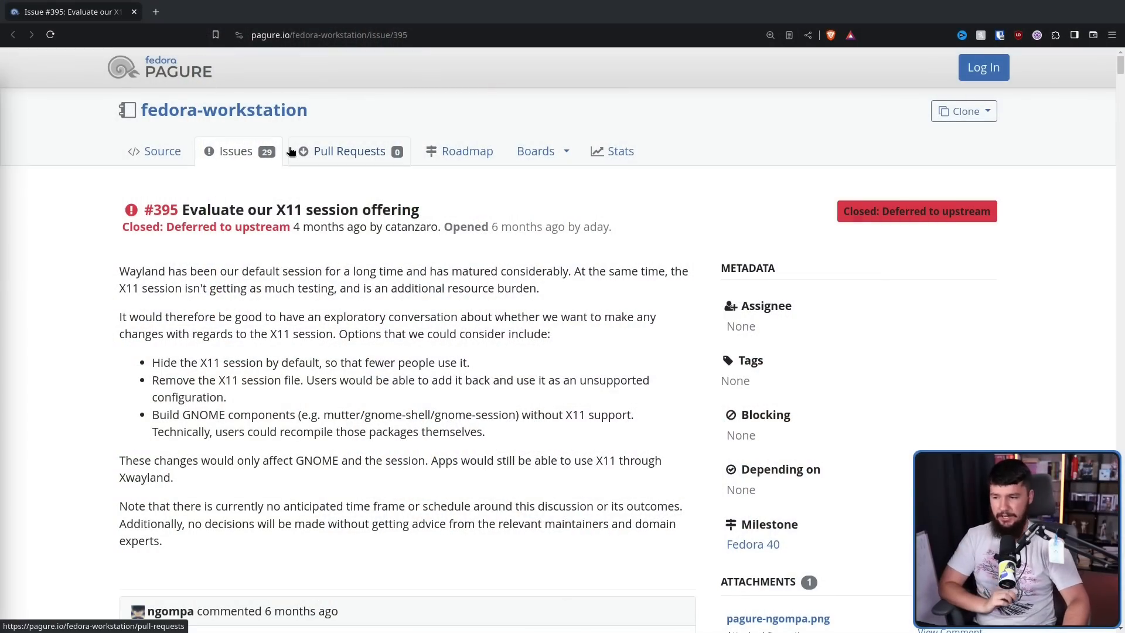
Read issue #395's comments, highlighting the bullet about building GNOME without X11
scroll("down", 3)
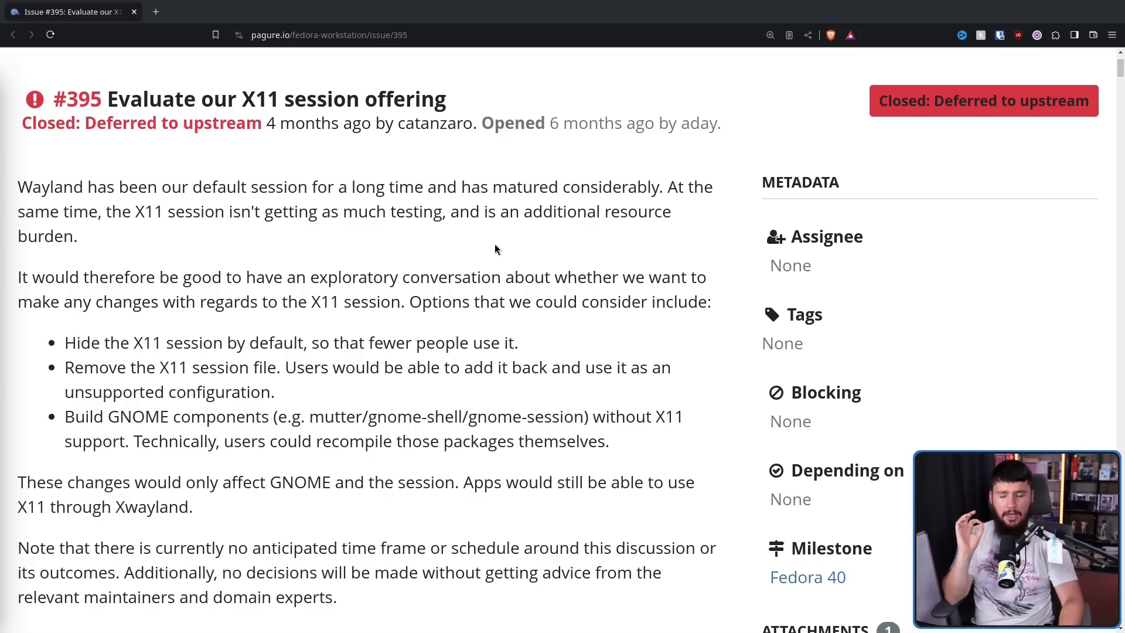
mouse_move(490, 233)
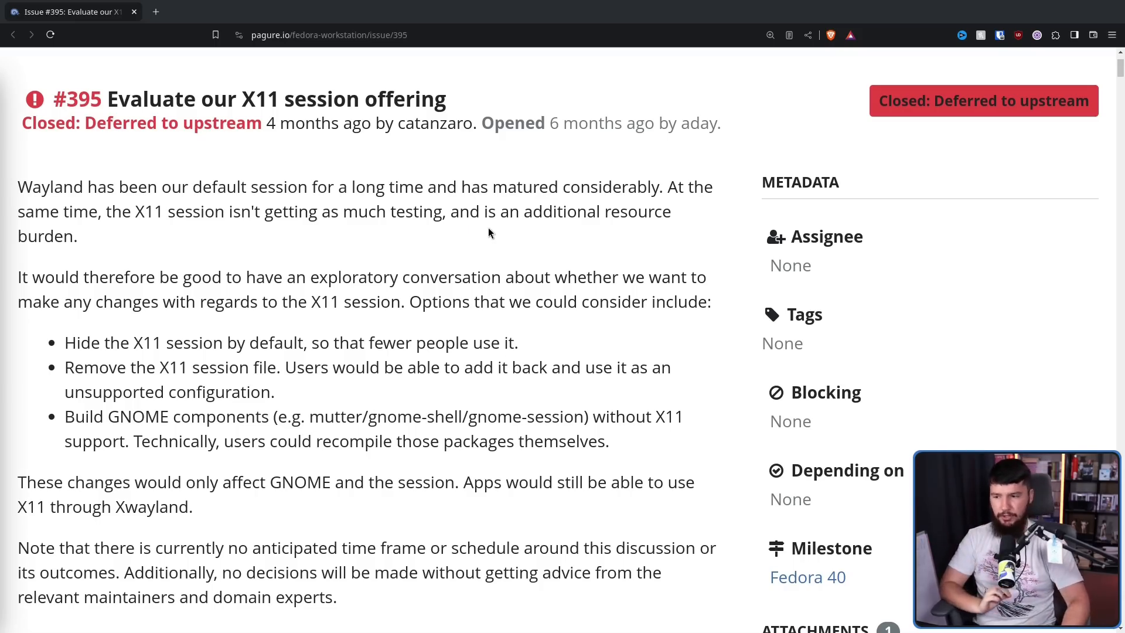
scroll("down", 3)
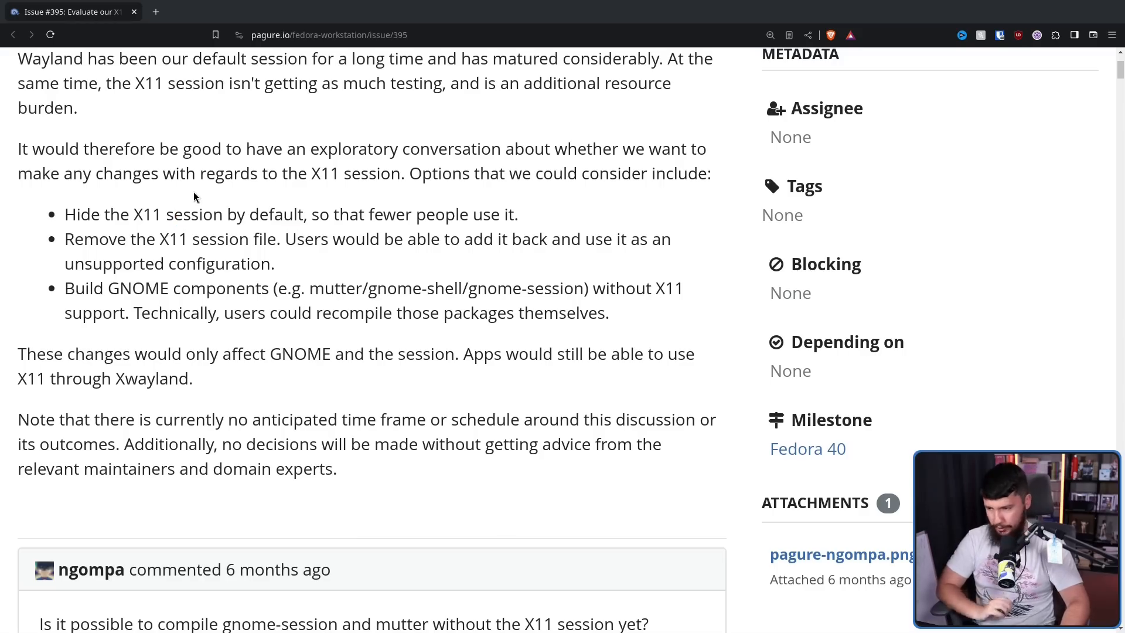
mouse_move(200, 194)
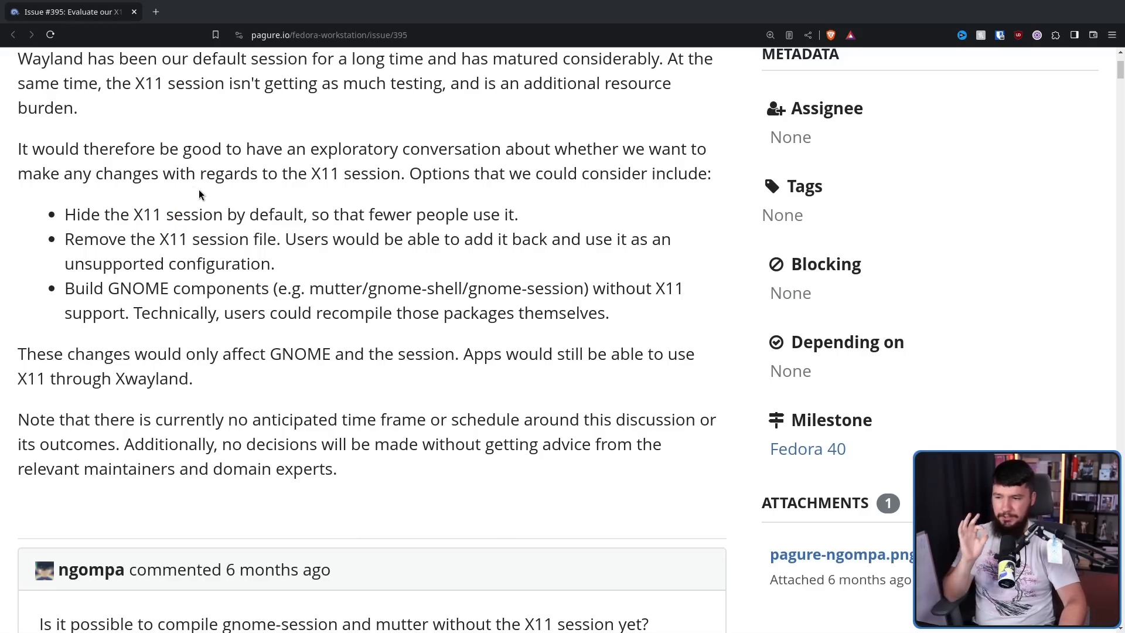
mouse_move(204, 198)
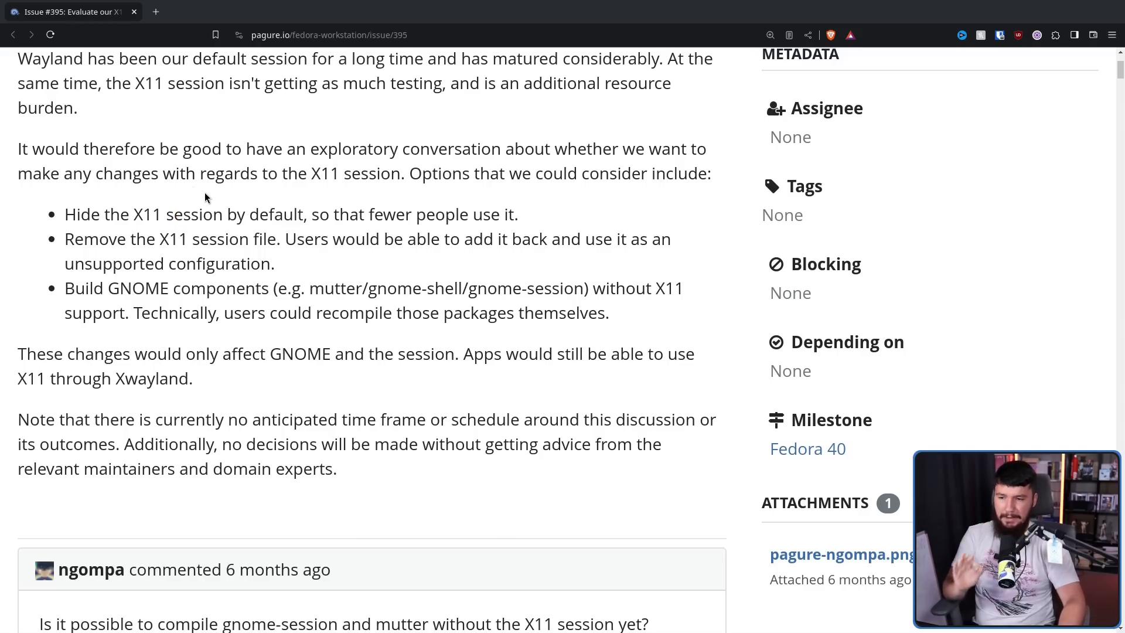
mouse_move(464, 232)
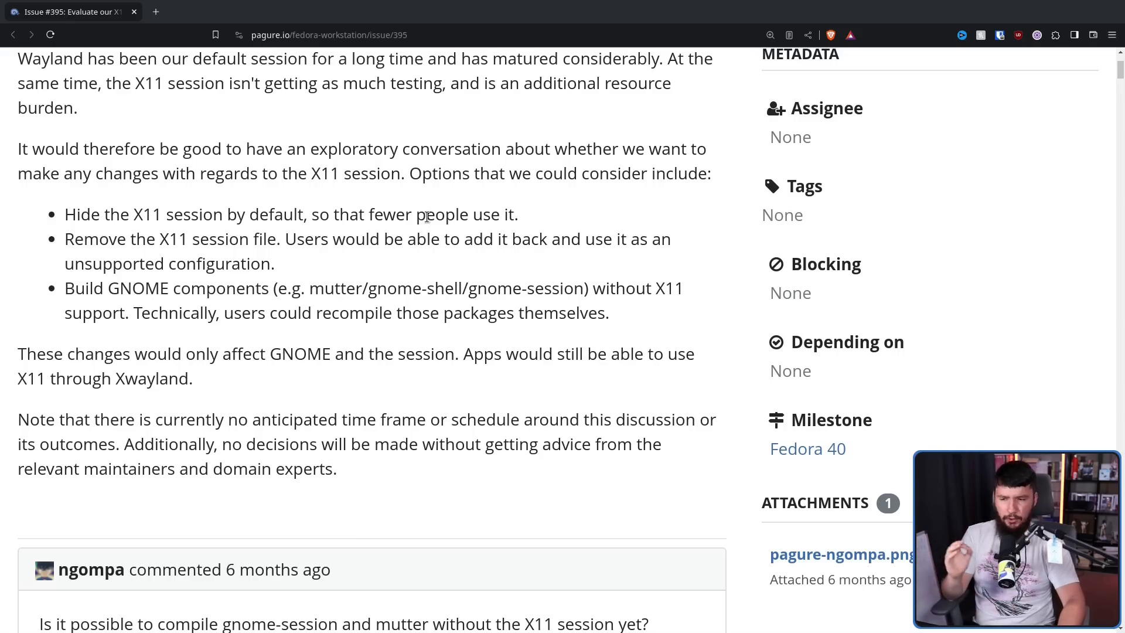
left_click_drag(366, 288, 608, 312)
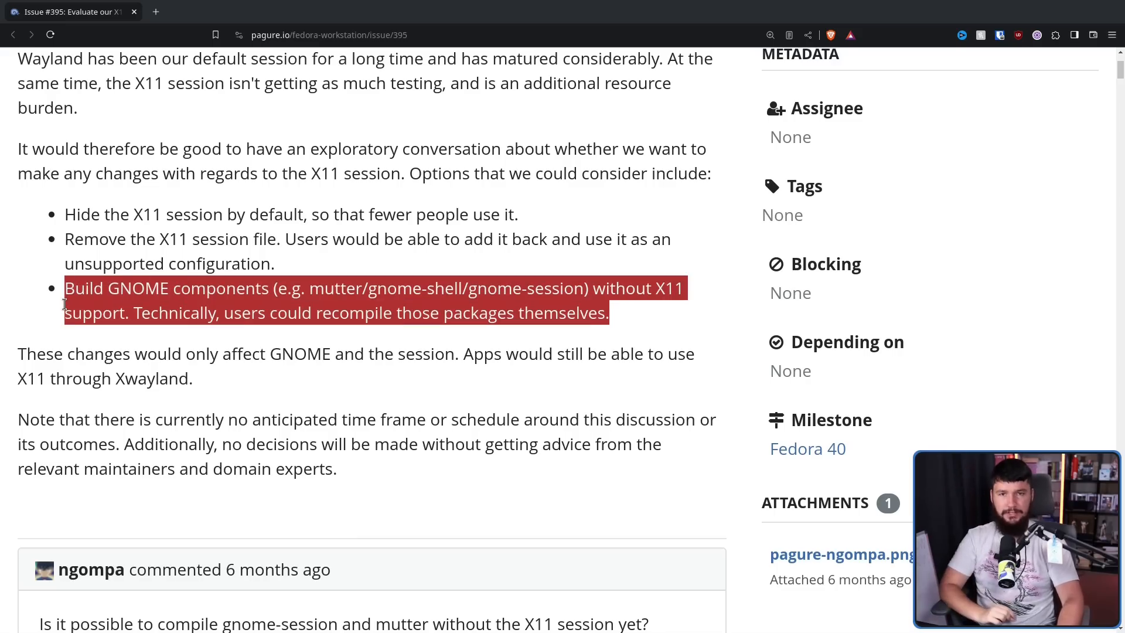
left_click(280, 420)
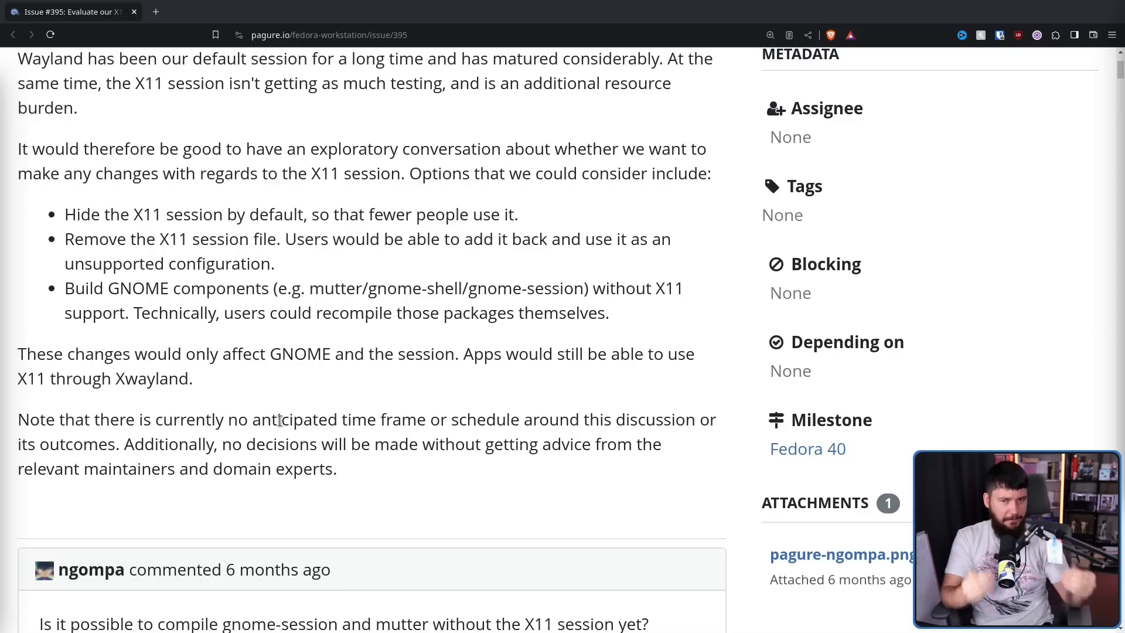
mouse_move(364, 509)
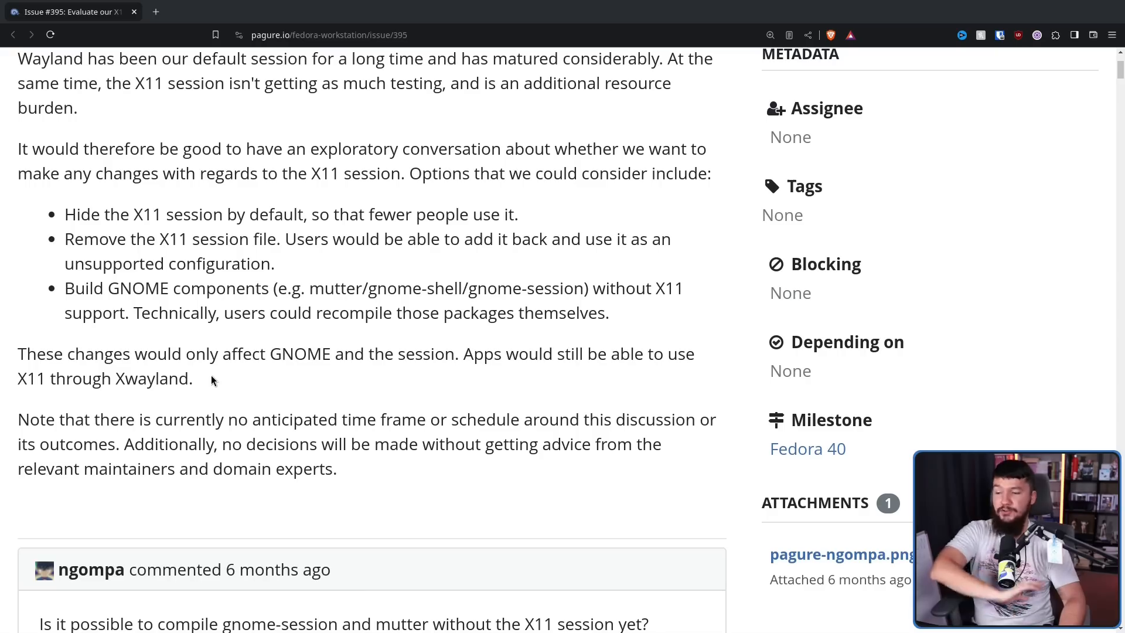
double_click(153, 379)
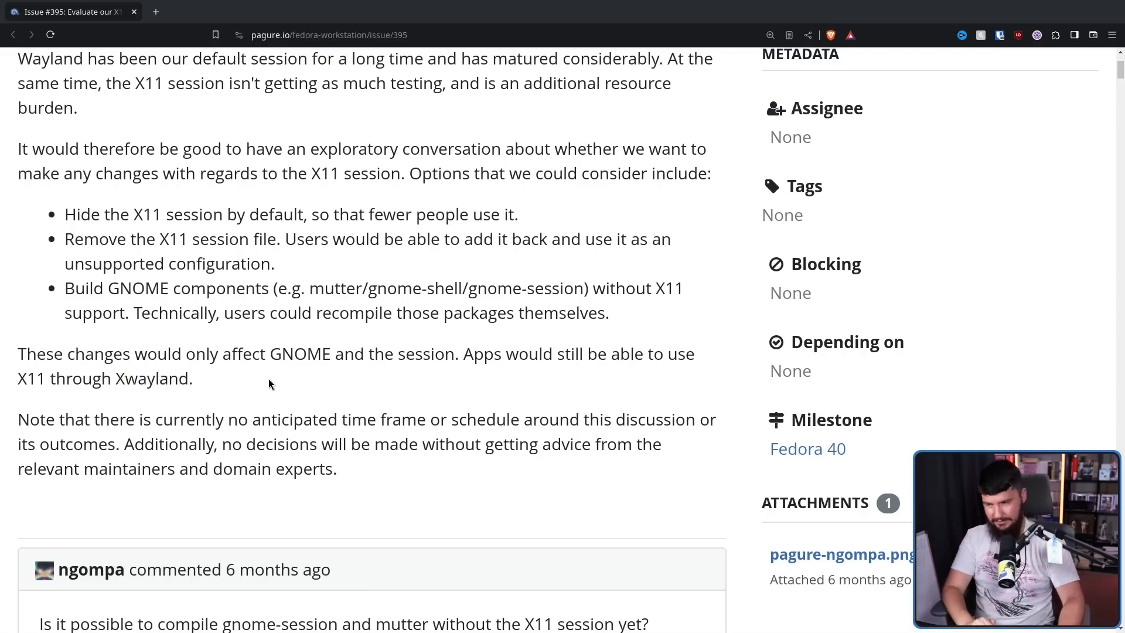
scroll("down", 3)
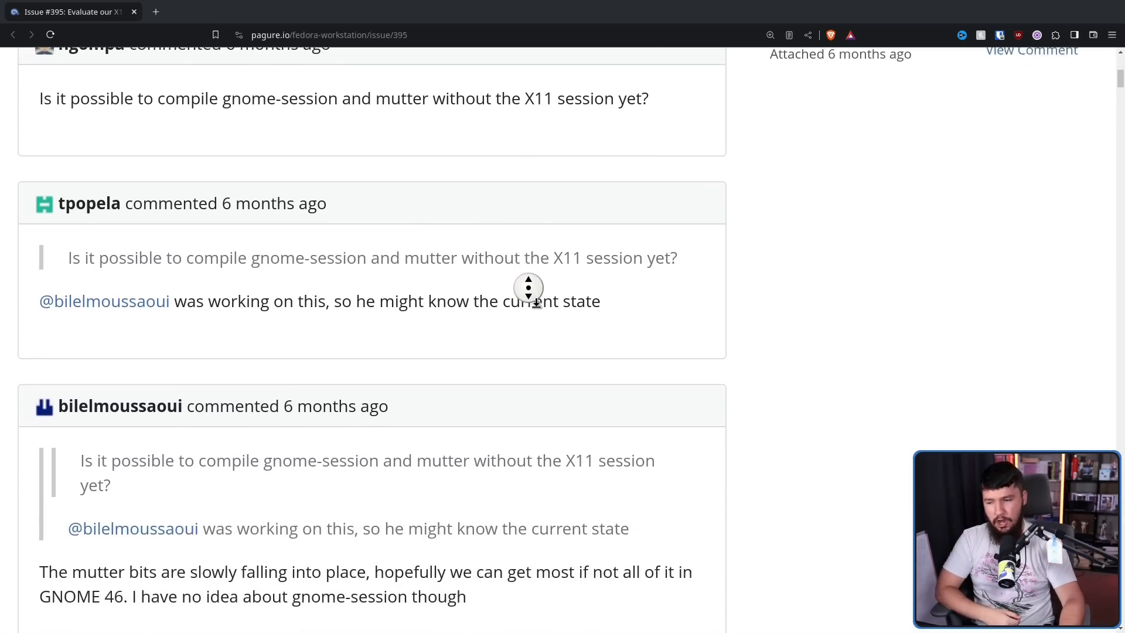
scroll("down", 3)
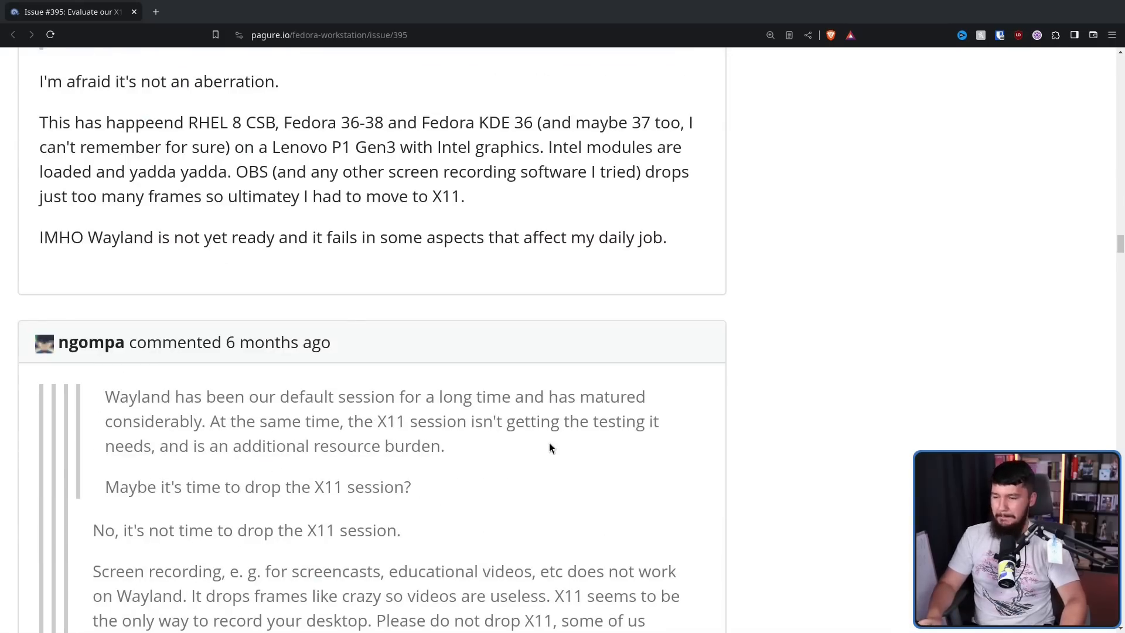
scroll("down", 3)
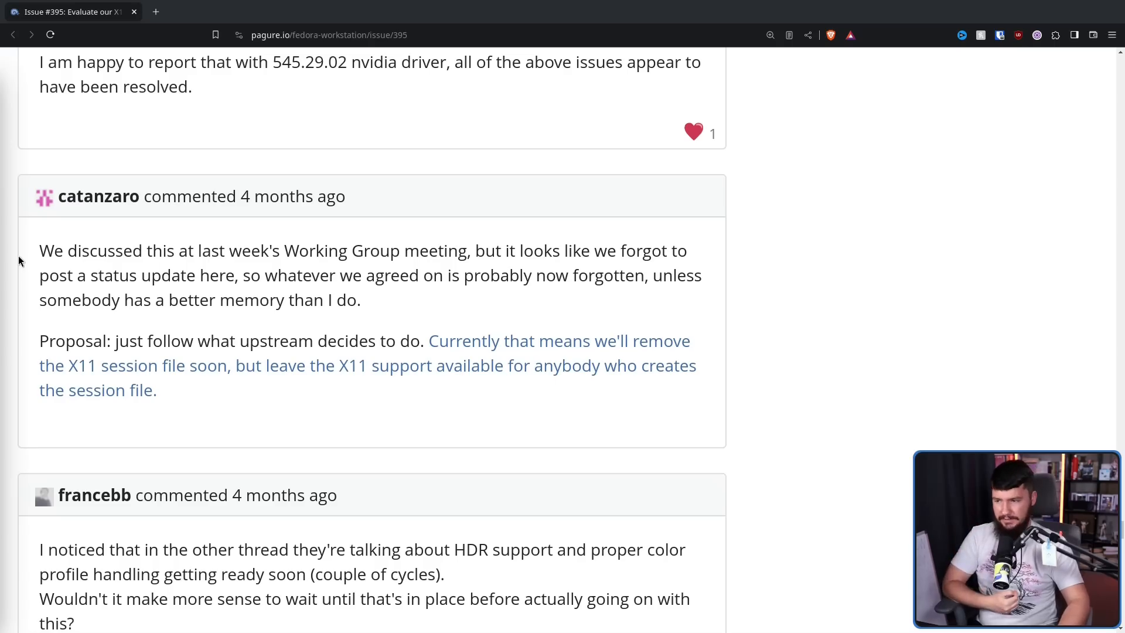
mouse_move(220, 259)
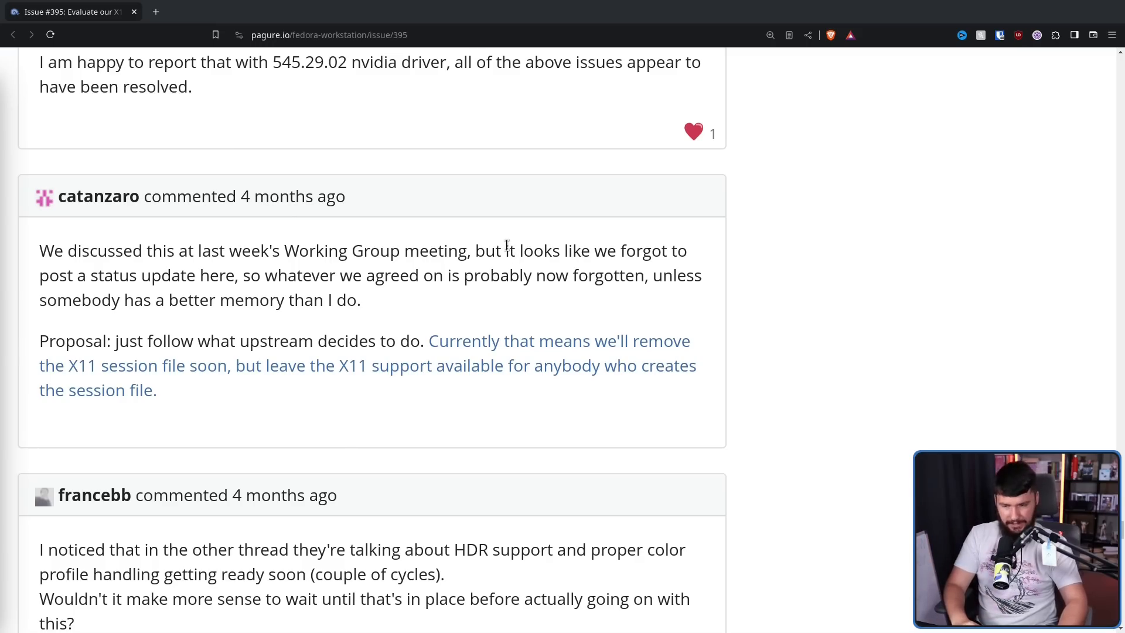
mouse_move(615, 383)
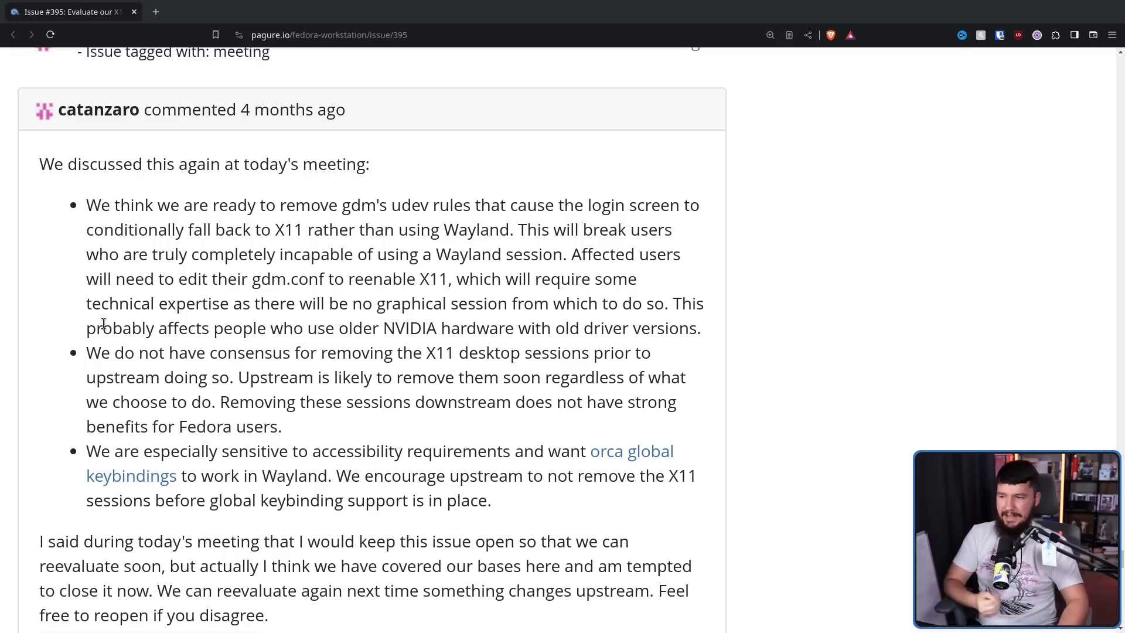
mouse_move(156, 278)
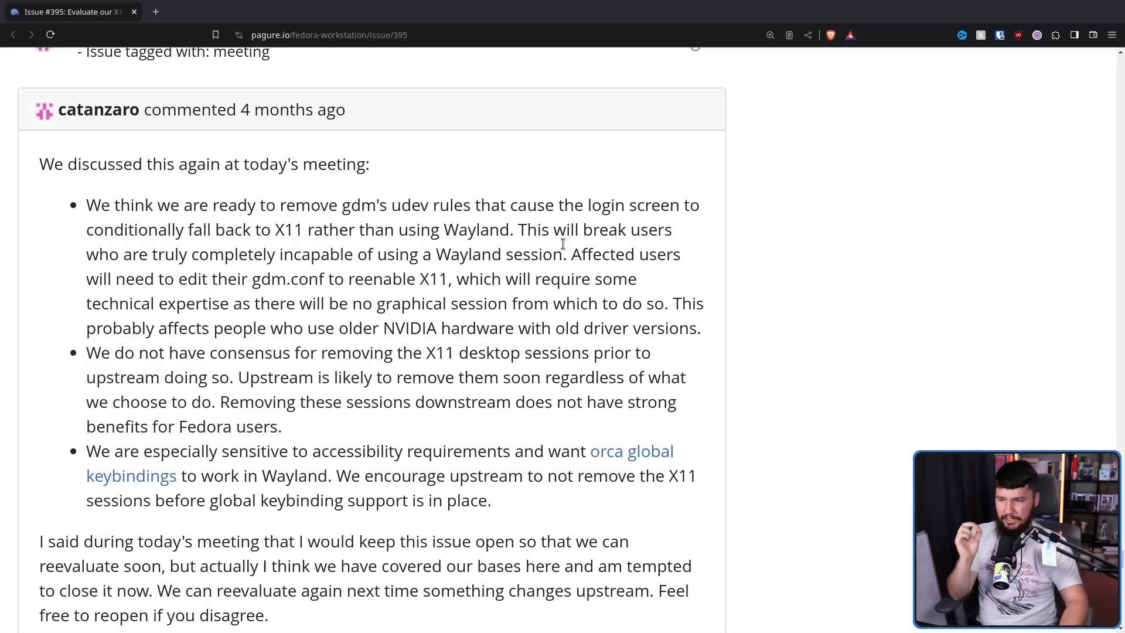
mouse_move(622, 223)
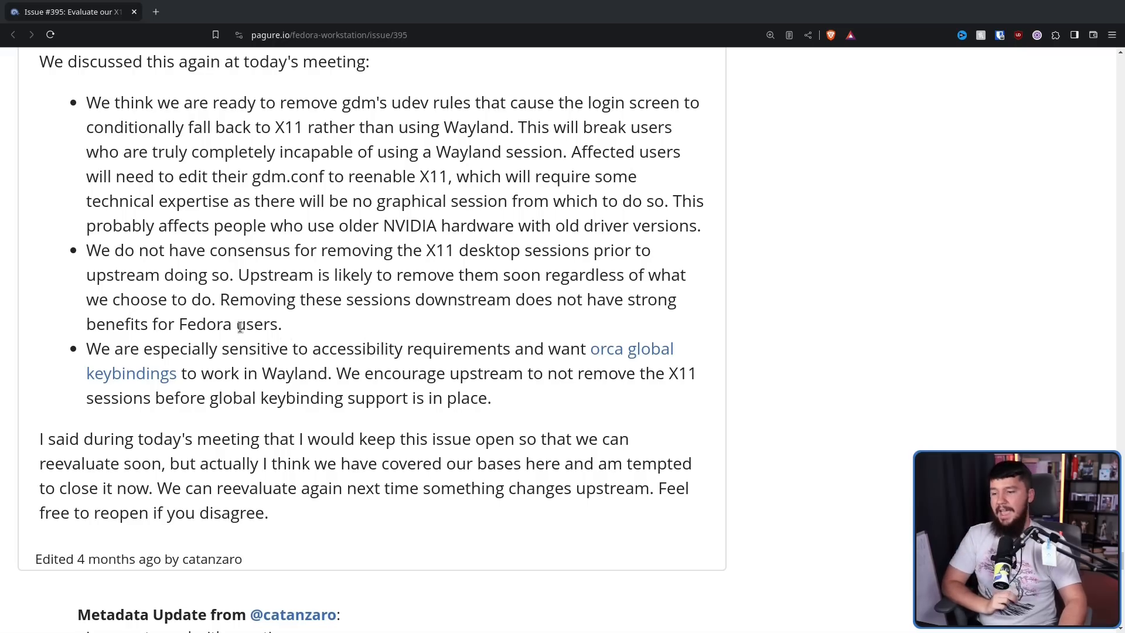
mouse_move(275, 288)
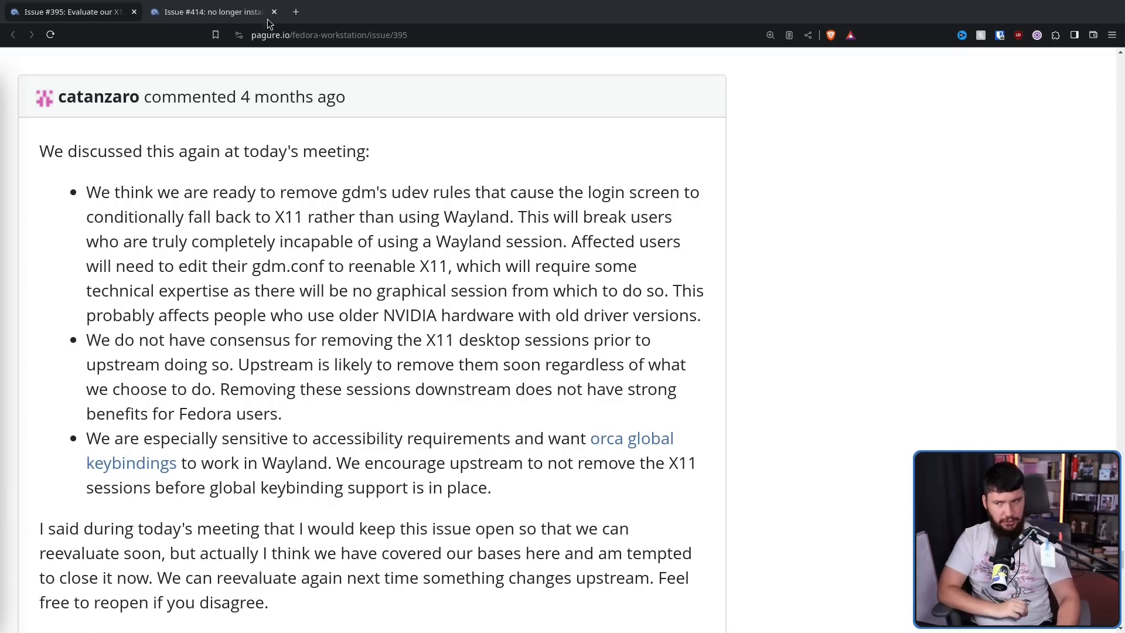
Switch to the issue #414 tab and scroll through its description
left_click(208, 12)
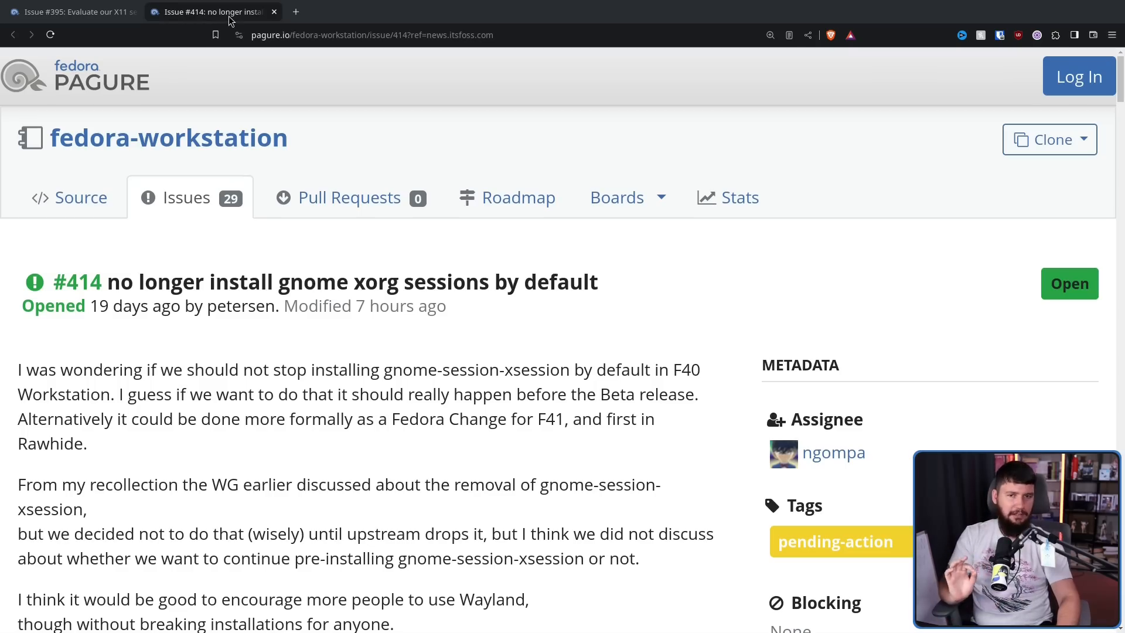
mouse_move(525, 389)
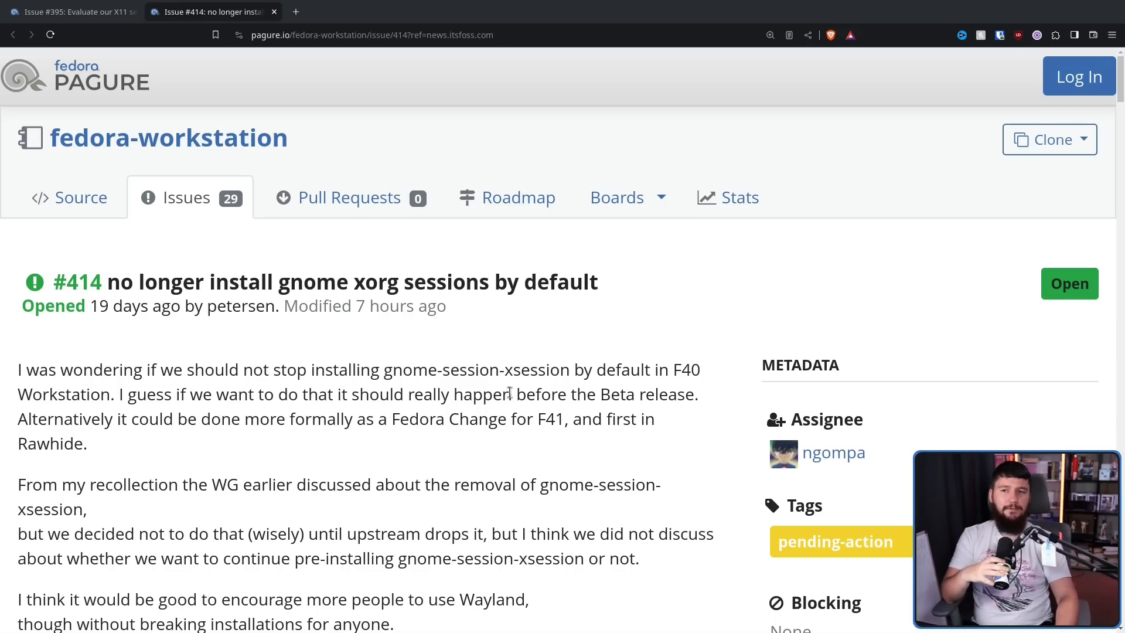
scroll("down", 3)
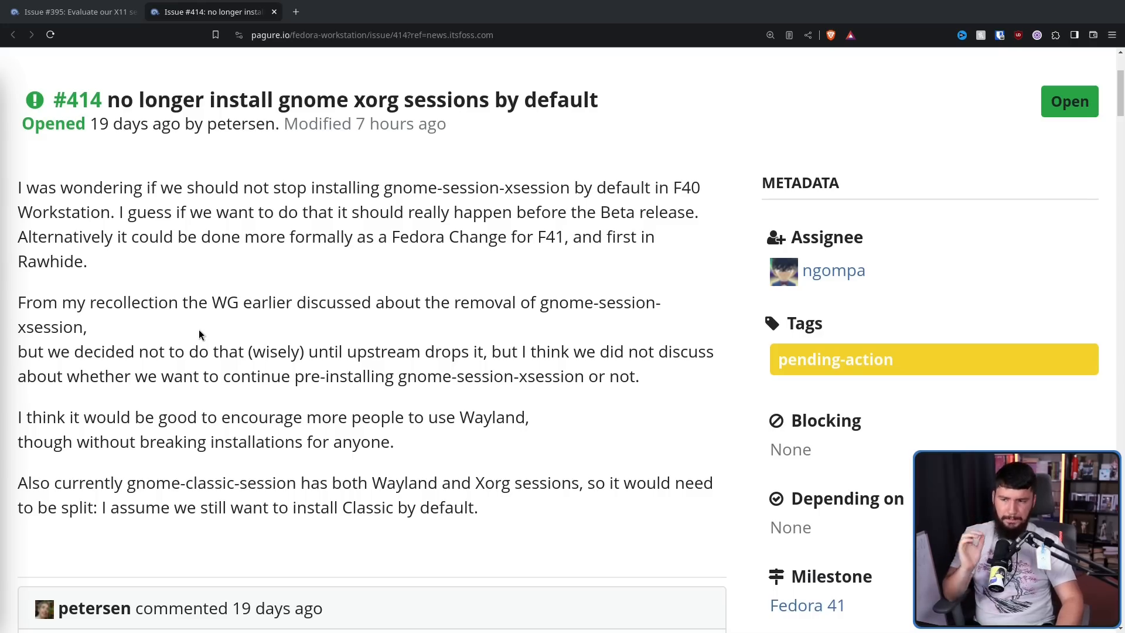
mouse_move(466, 215)
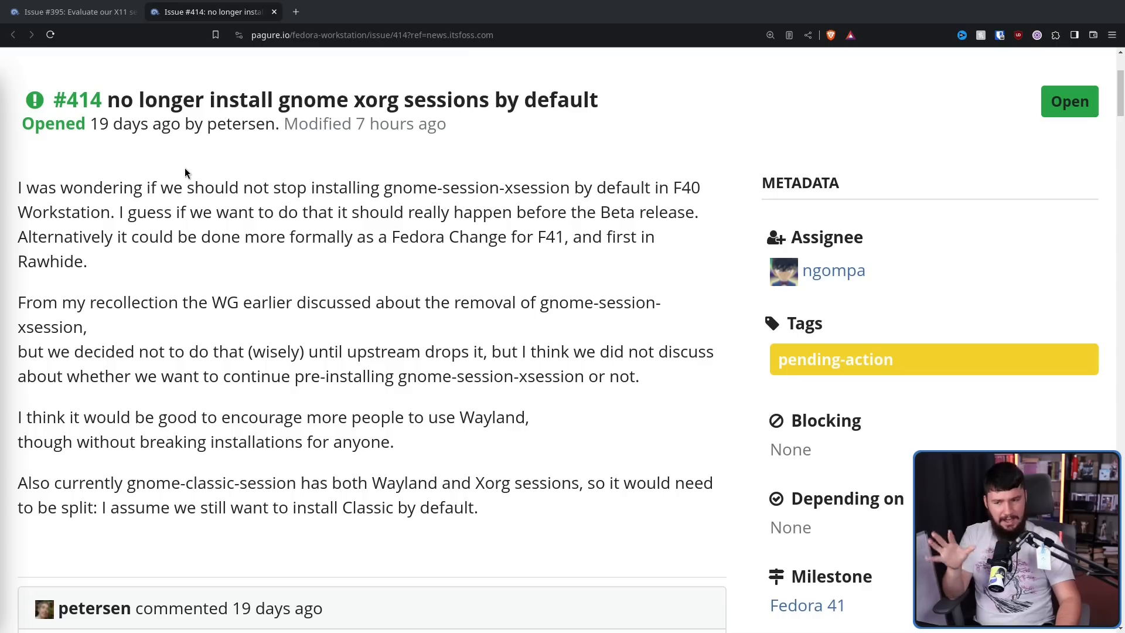
mouse_move(194, 161)
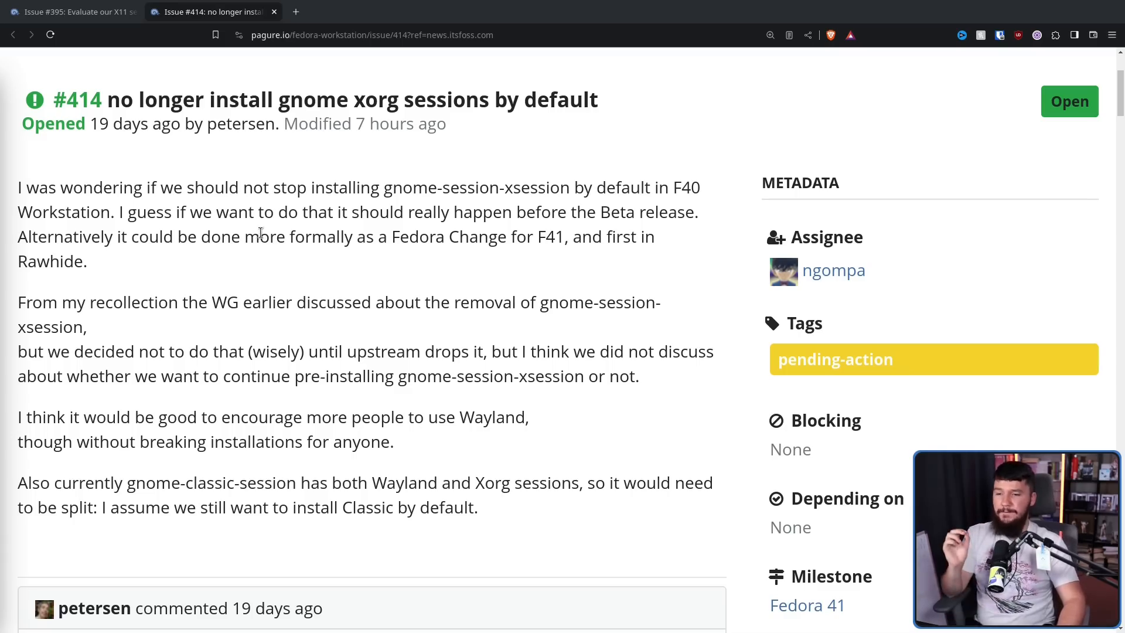
mouse_move(300, 229)
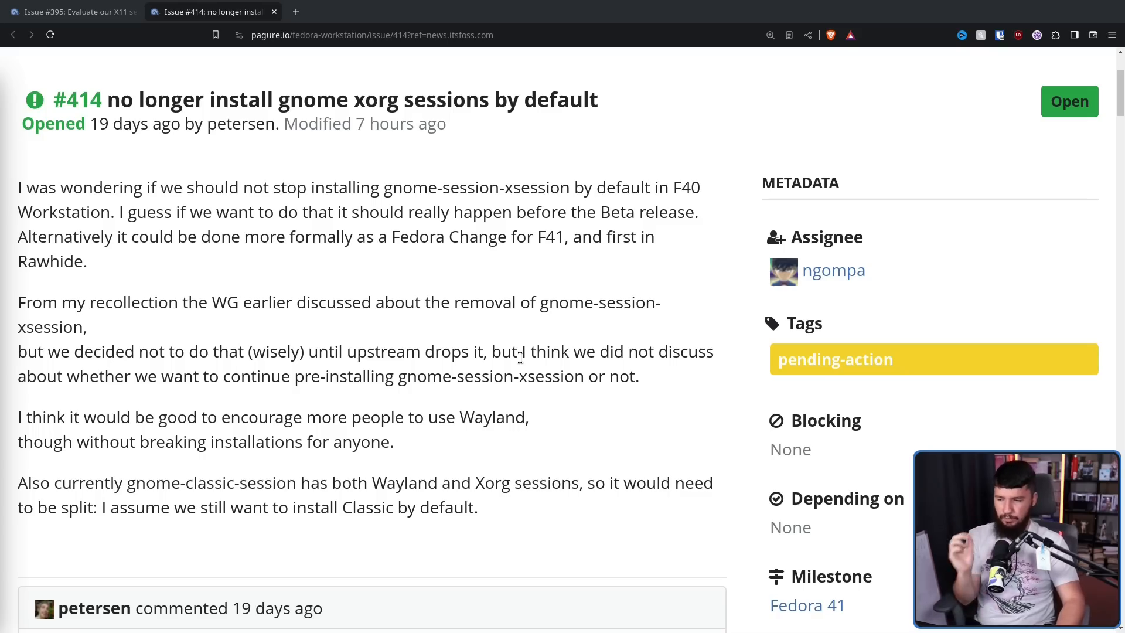
mouse_move(509, 351)
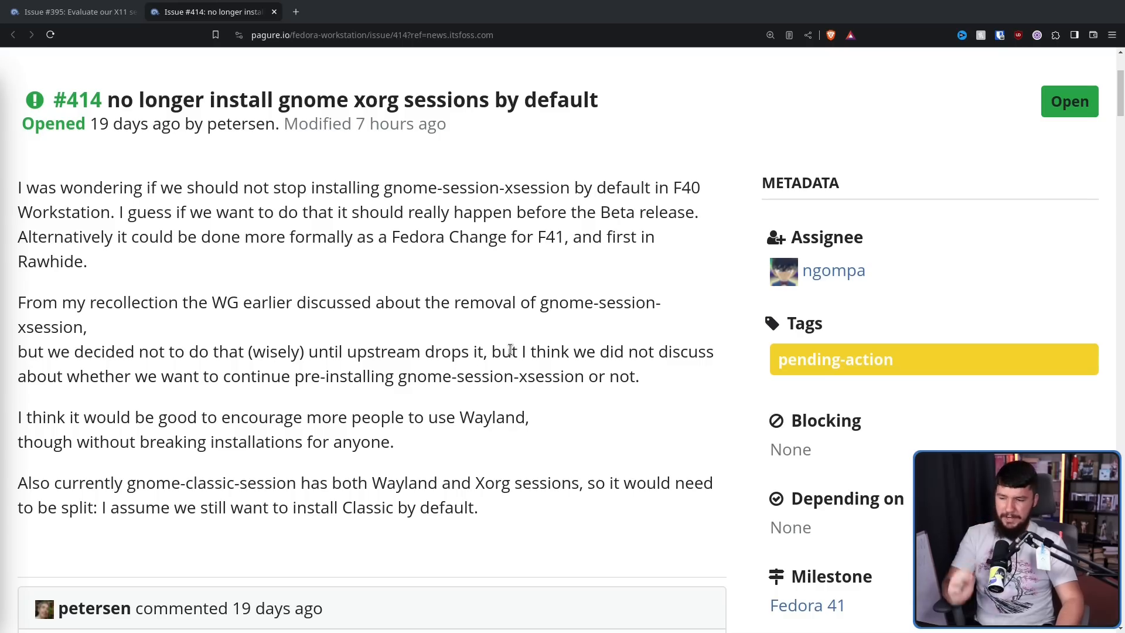
mouse_move(648, 381)
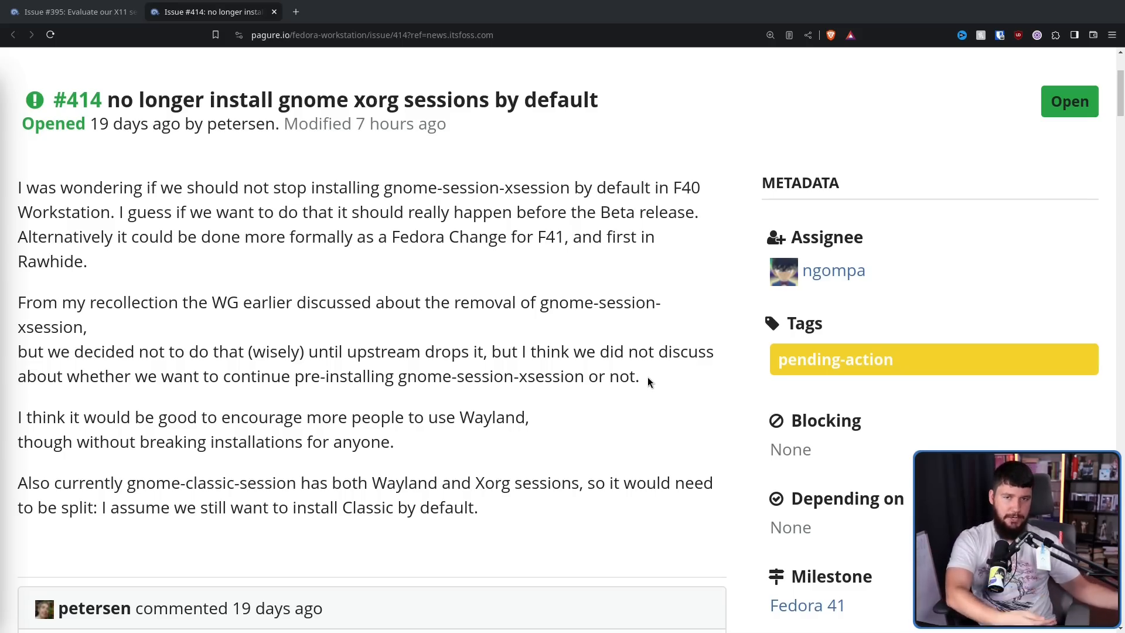
Scroll issue #414's comments down to the gnome-session pull-request/12 link
scroll("down", 3)
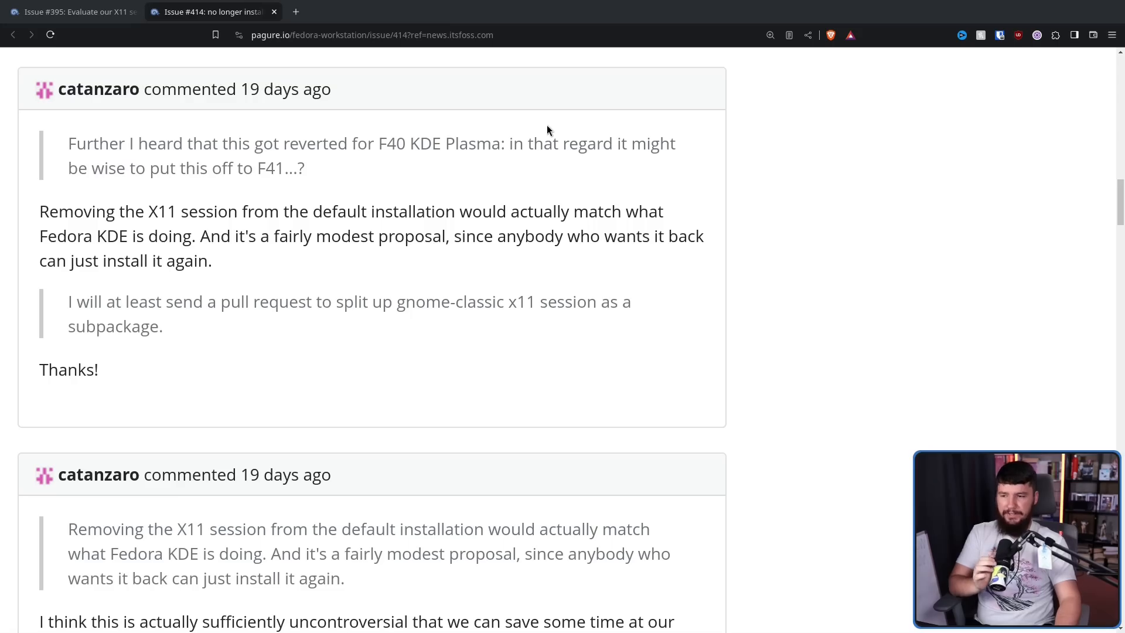
mouse_move(541, 124)
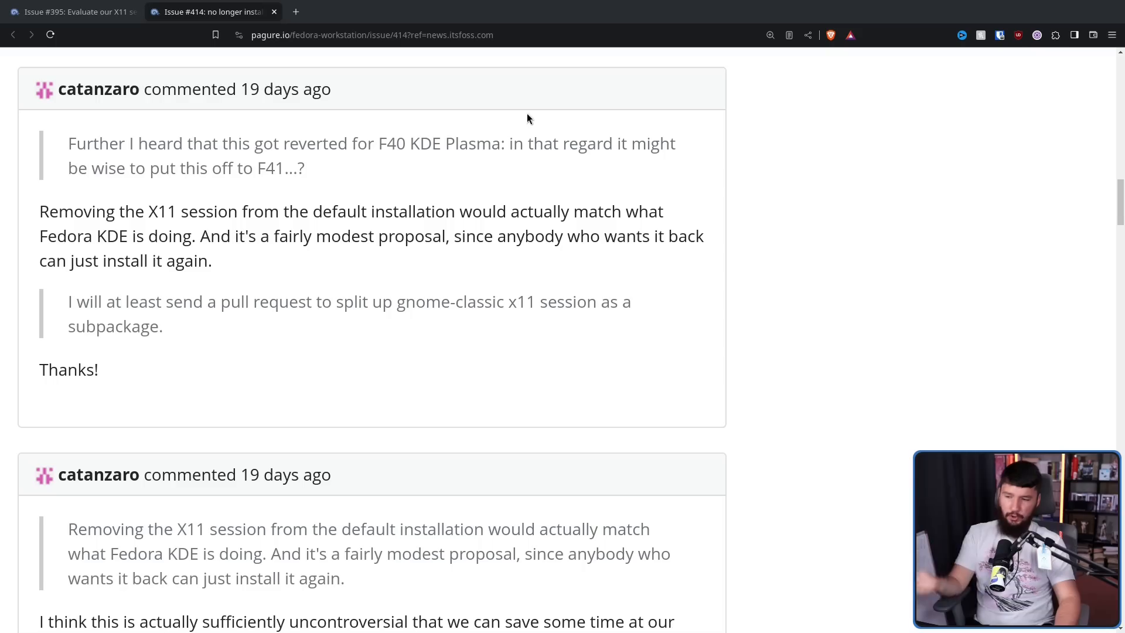
scroll("down", 3)
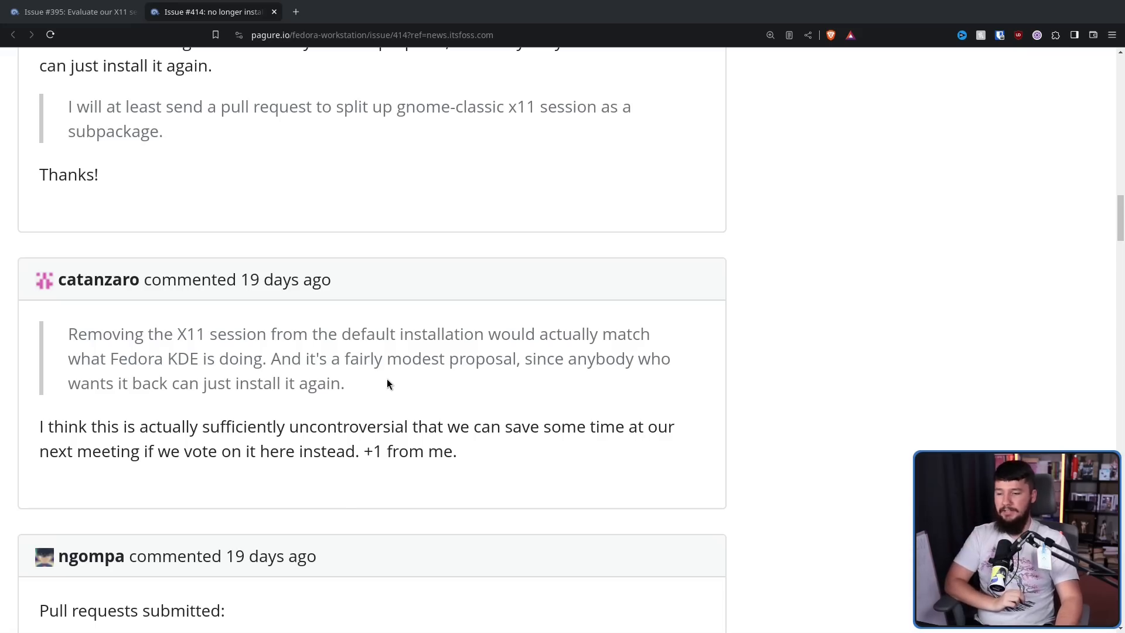
scroll("down", 3)
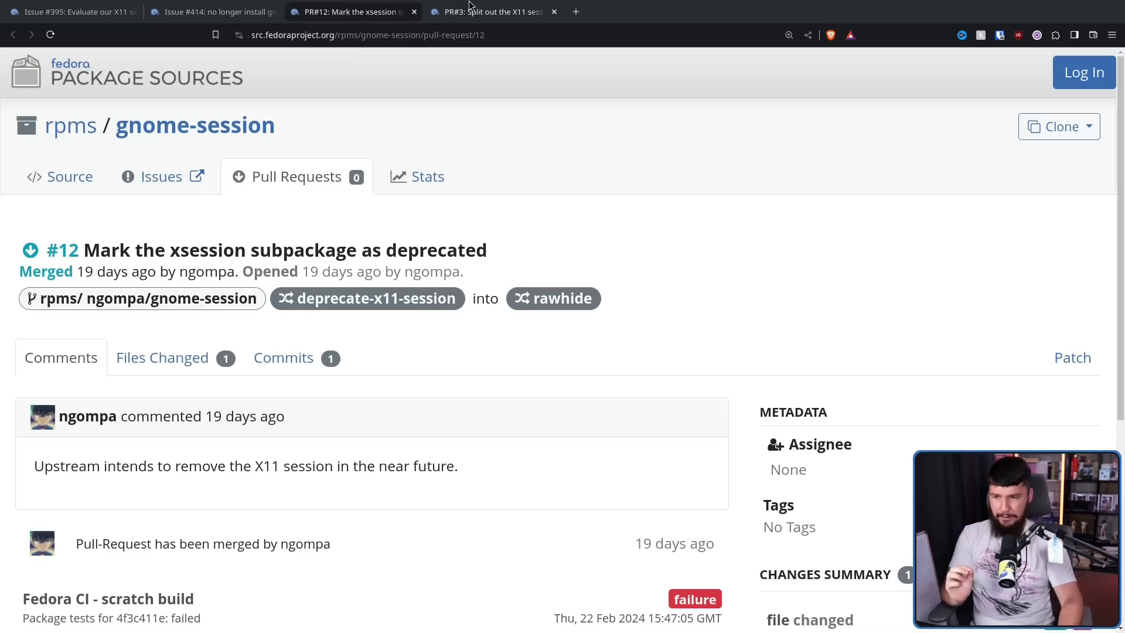
Leave merged PR #12 and return to the issue #414 tab
left_click(492, 12)
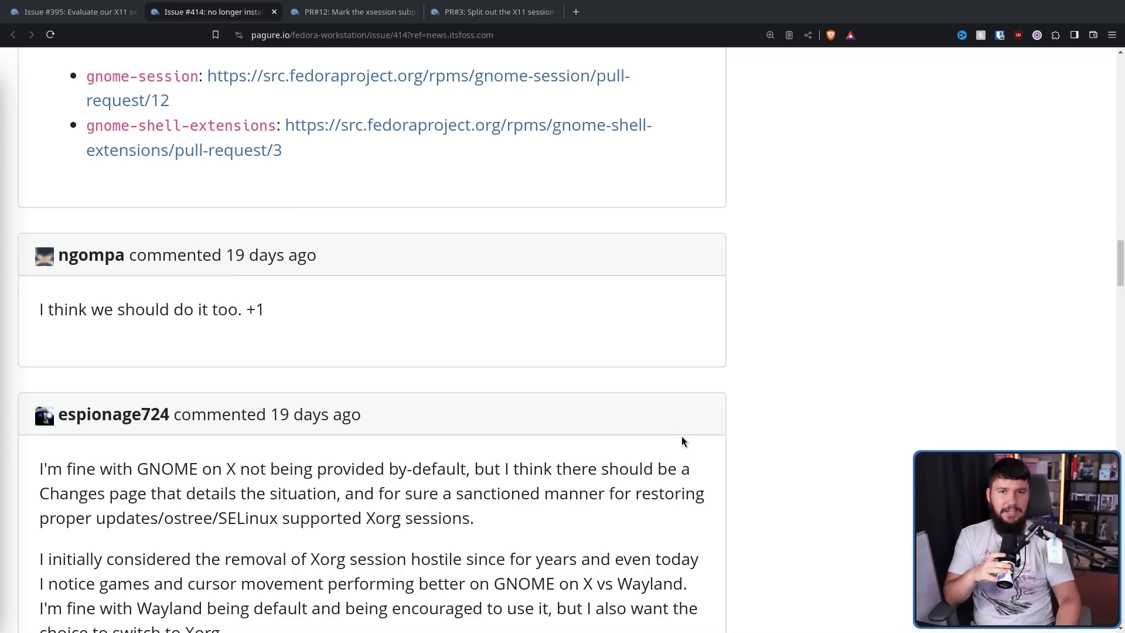
mouse_move(761, 385)
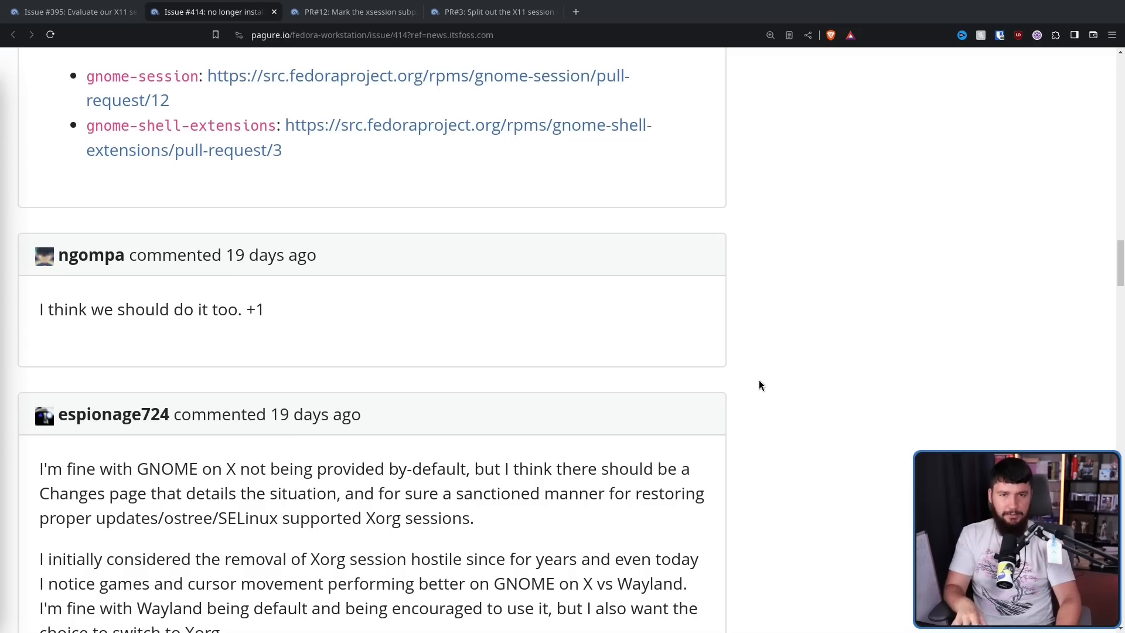
mouse_move(759, 381)
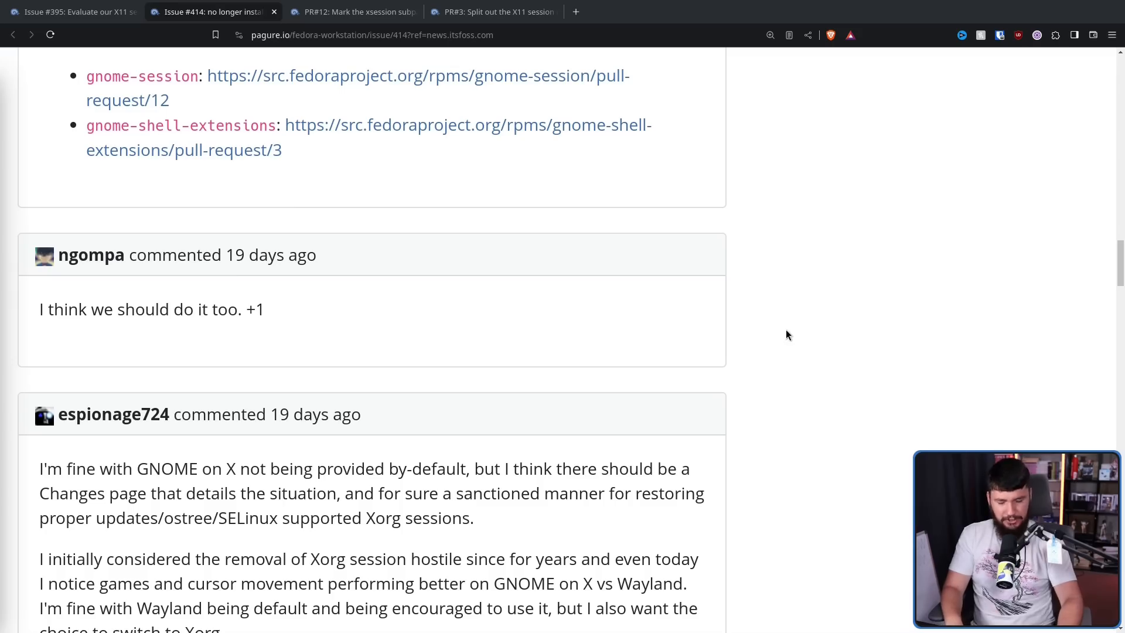
mouse_move(793, 331)
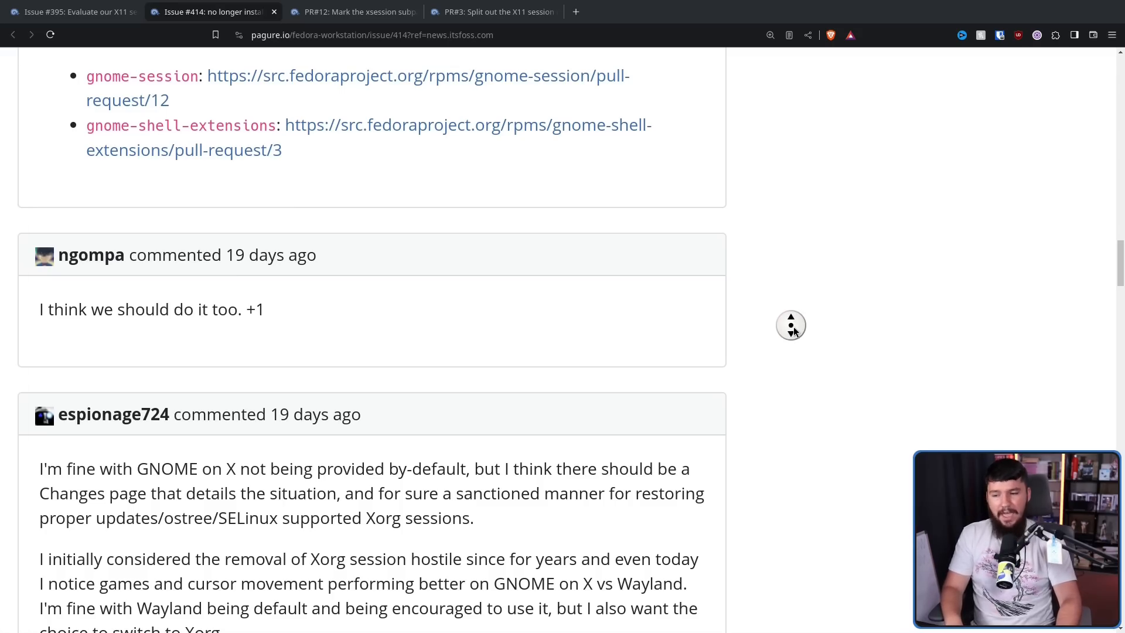
scroll("down", 3)
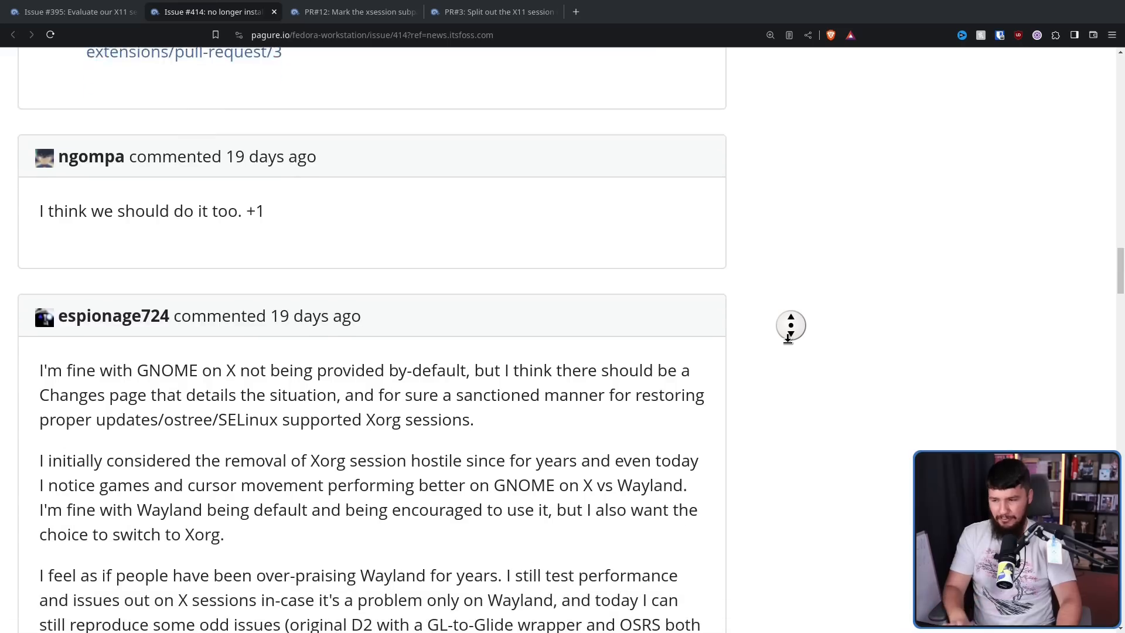
scroll("down", 3)
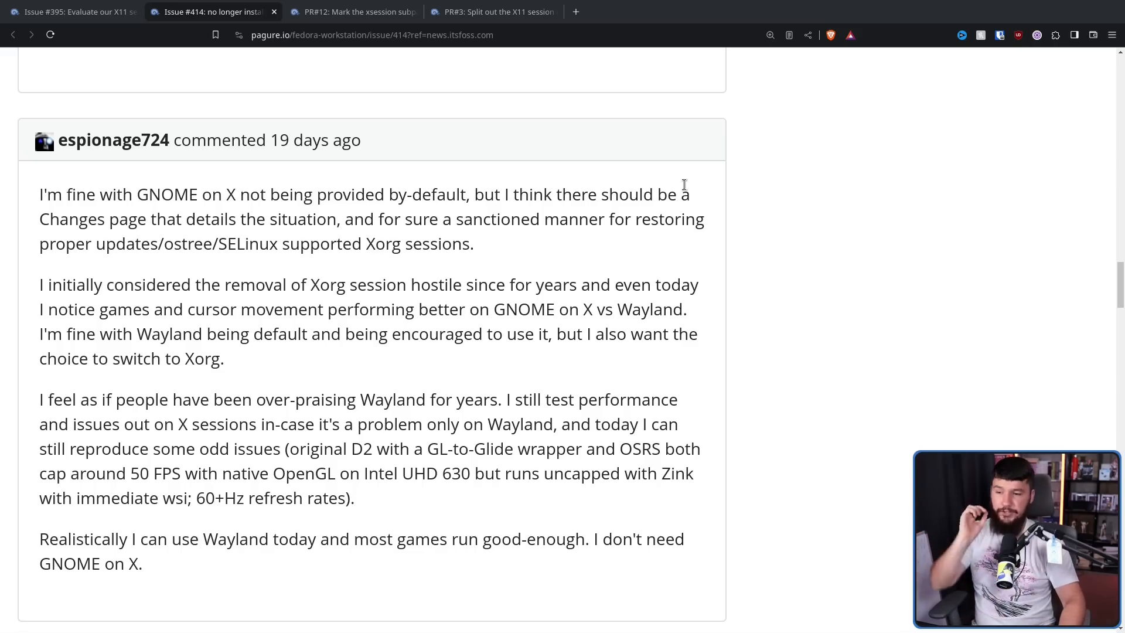
mouse_move(717, 161)
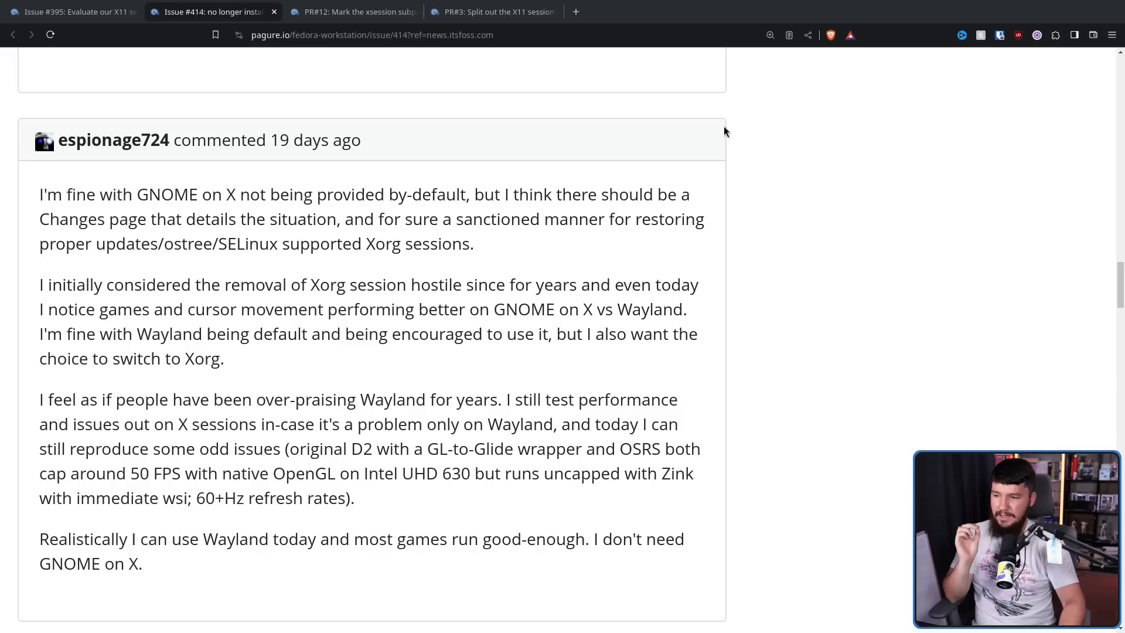
mouse_move(651, 208)
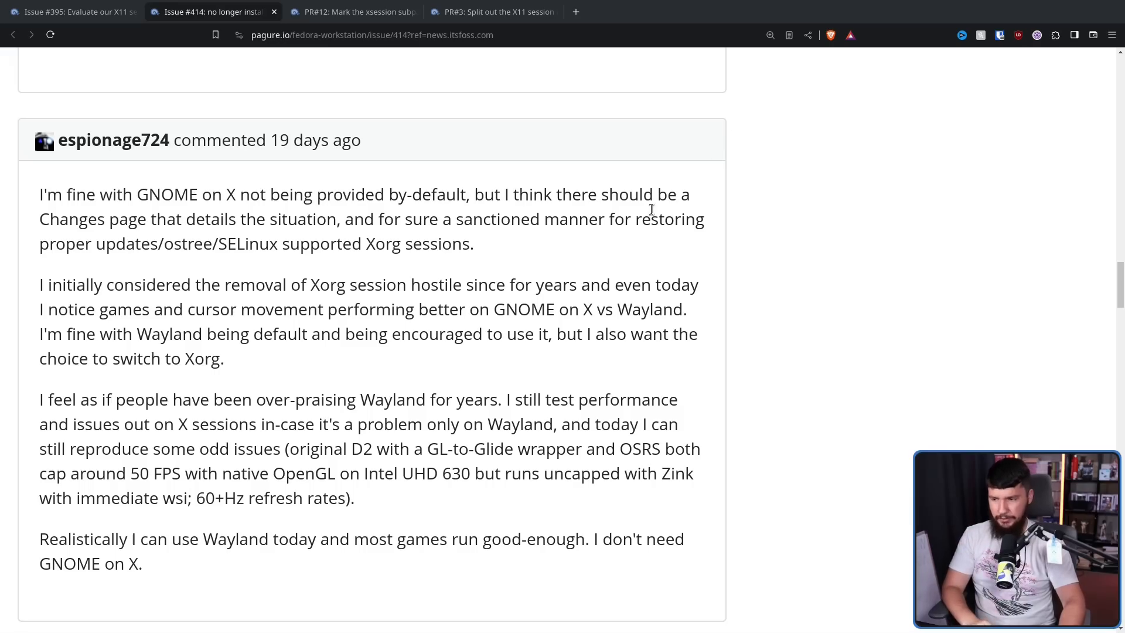
mouse_move(646, 182)
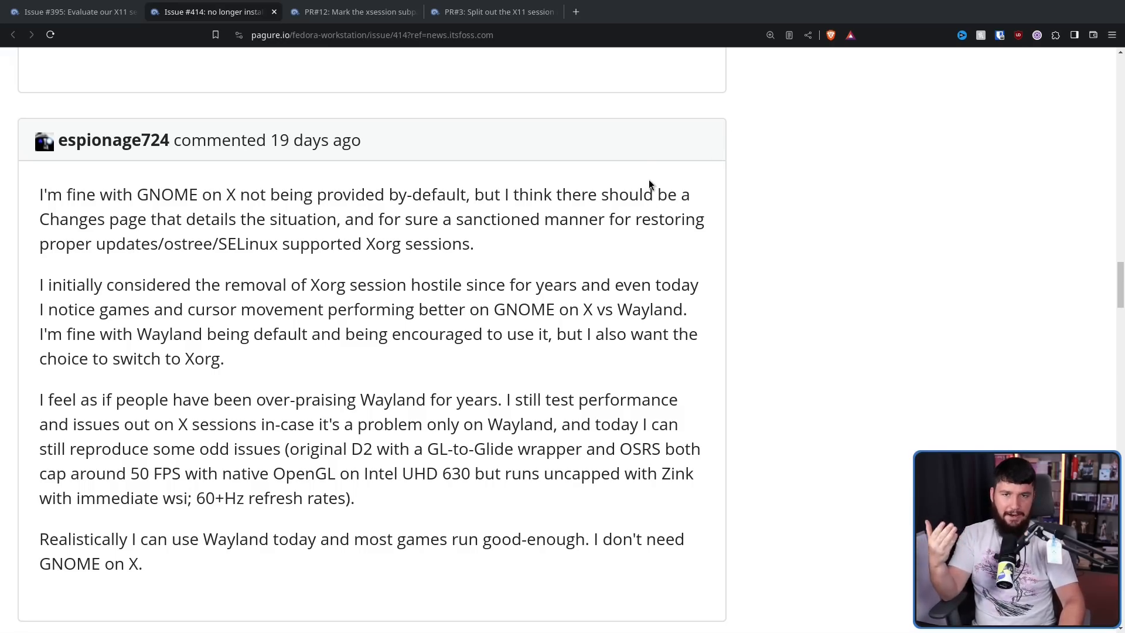
mouse_move(667, 357)
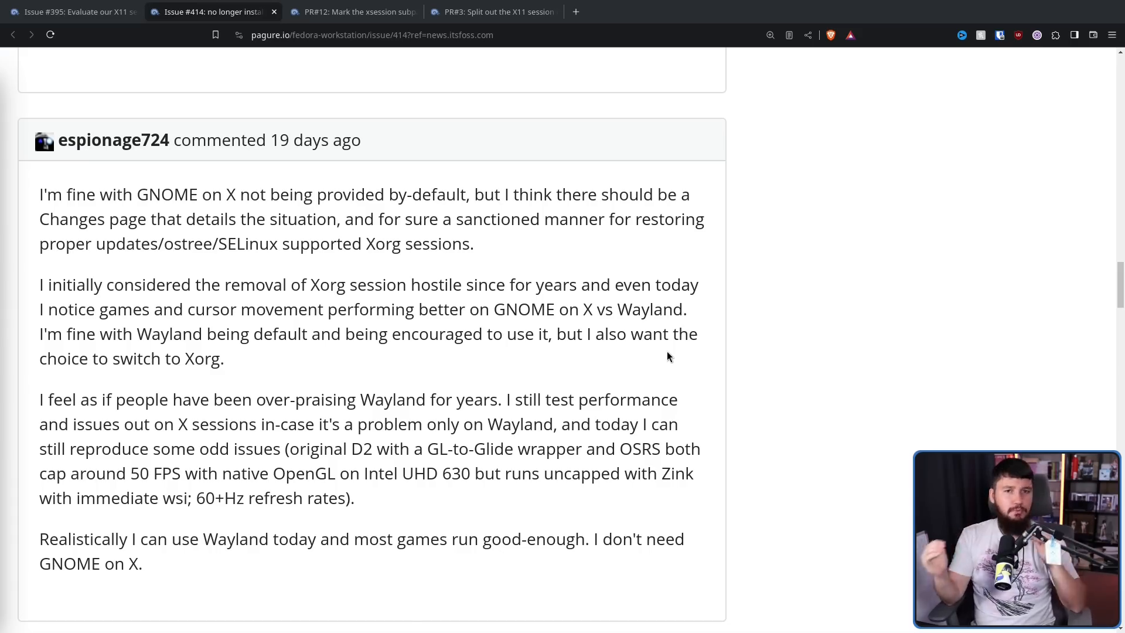
scroll("down", 3)
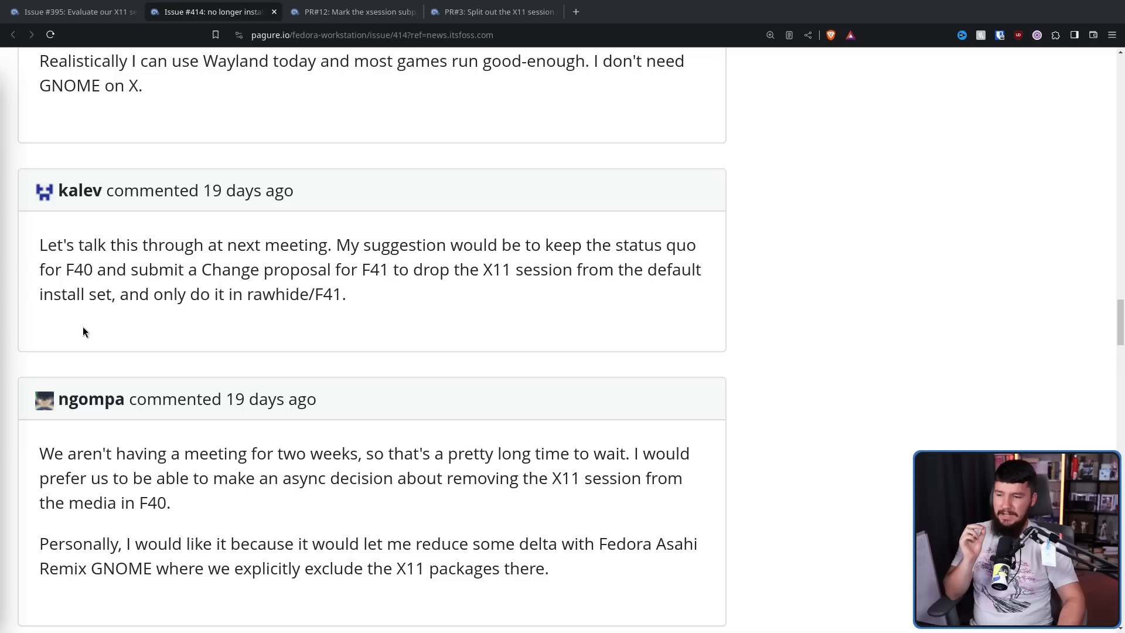
mouse_move(153, 356)
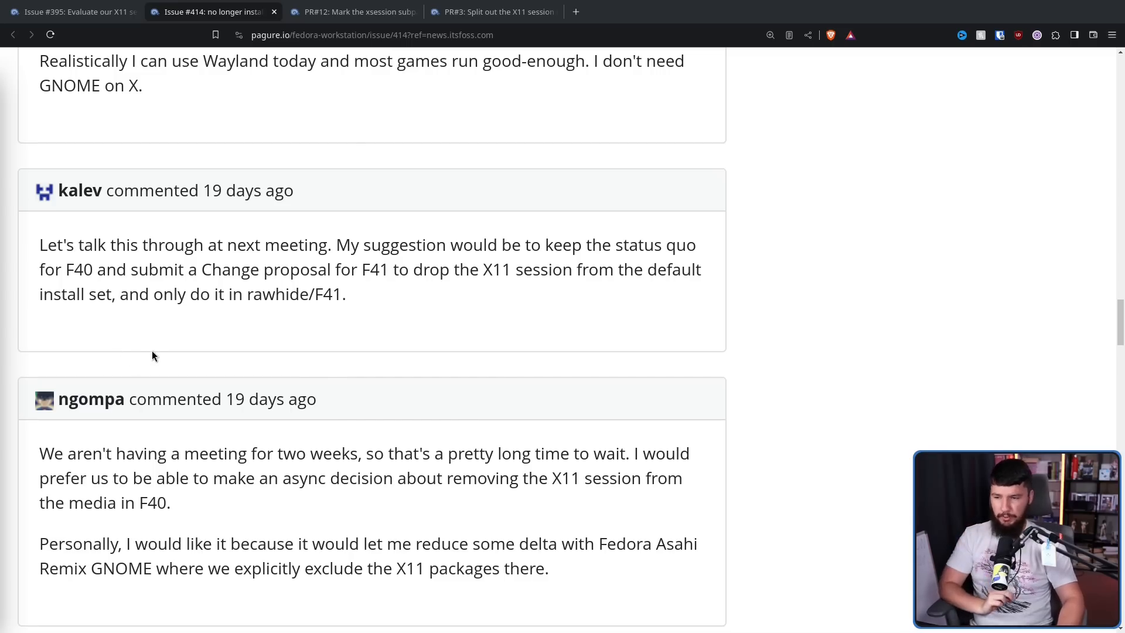
mouse_move(153, 292)
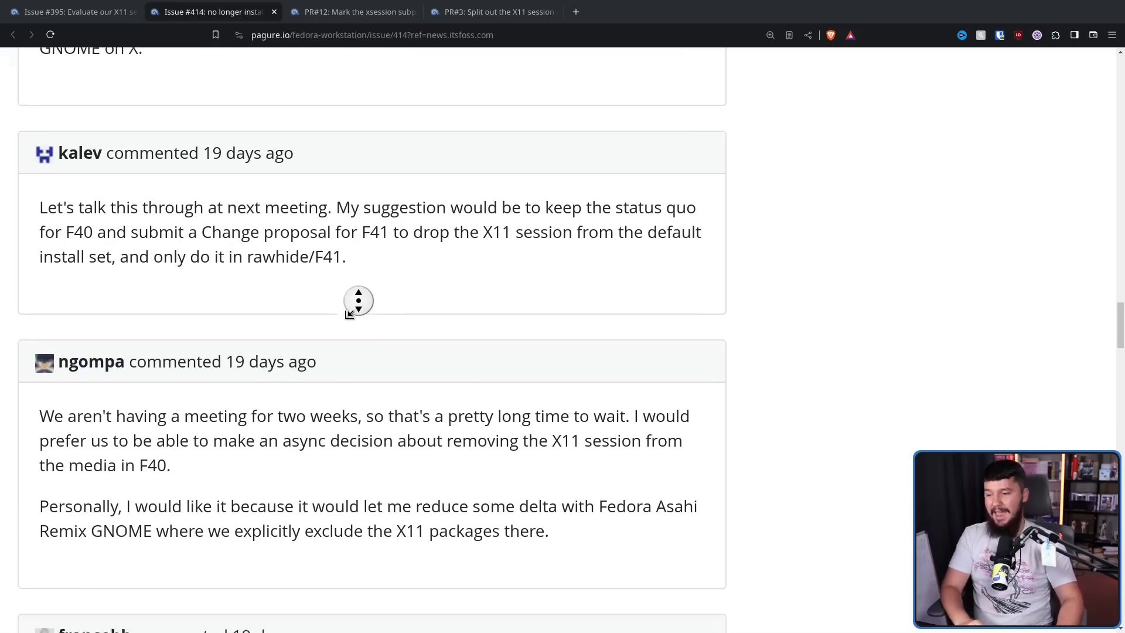
scroll("down", 3)
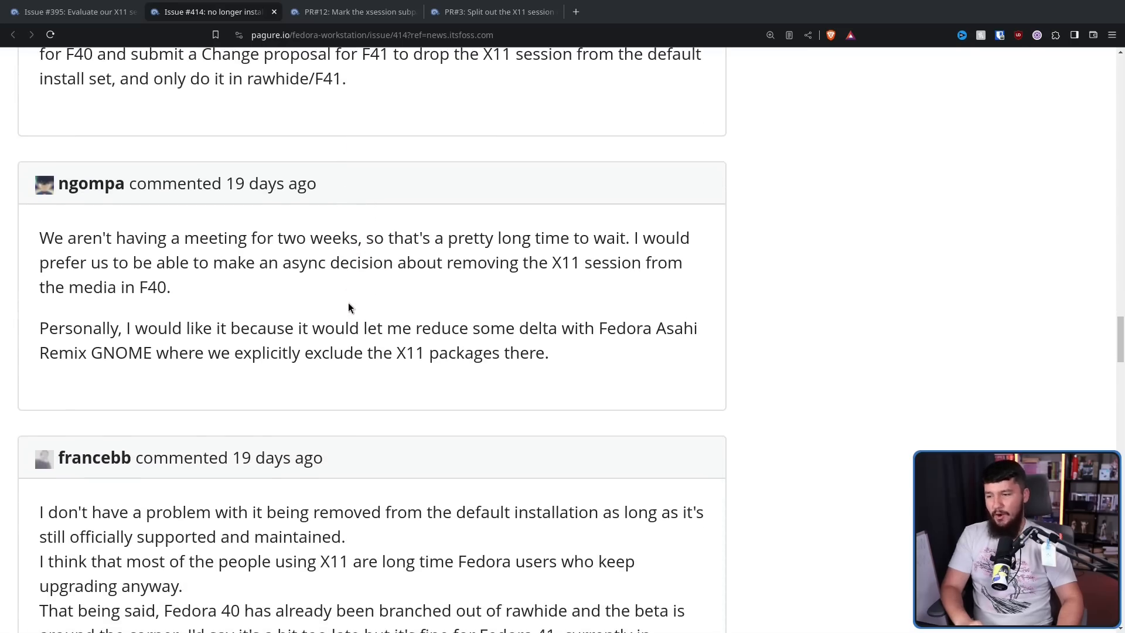
mouse_move(345, 298)
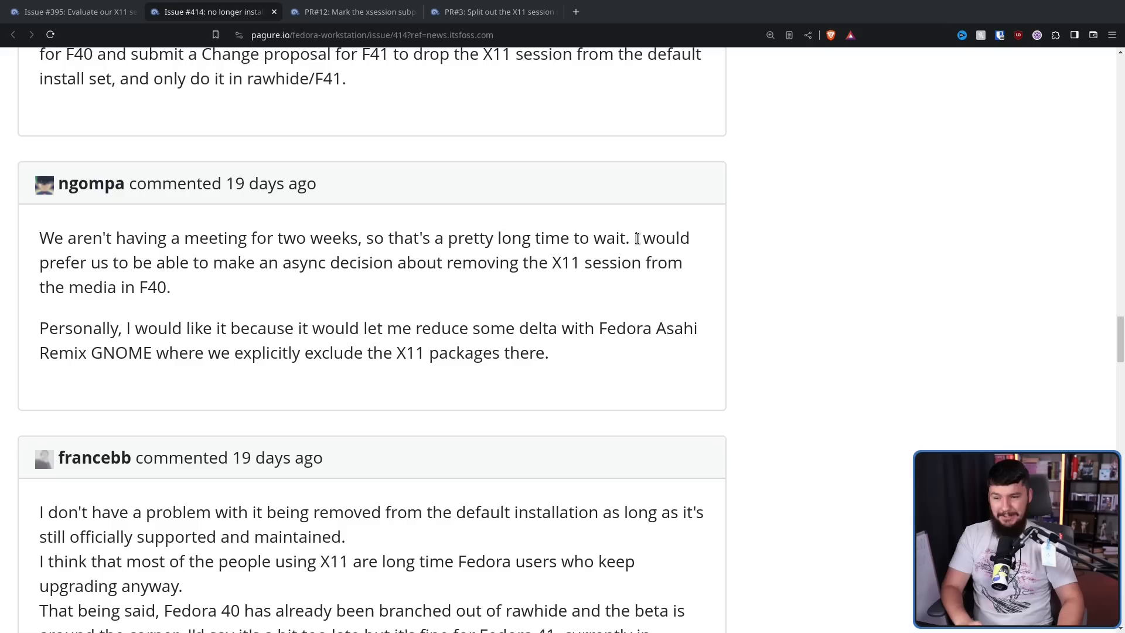
left_click_drag(134, 237, 631, 237)
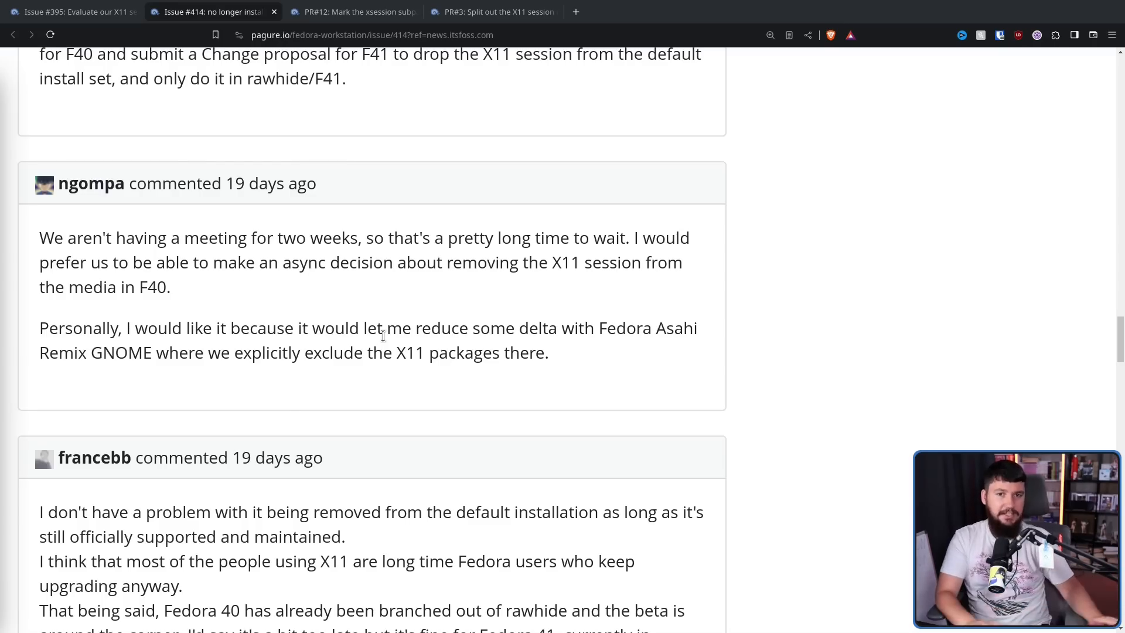
scroll("up", 3)
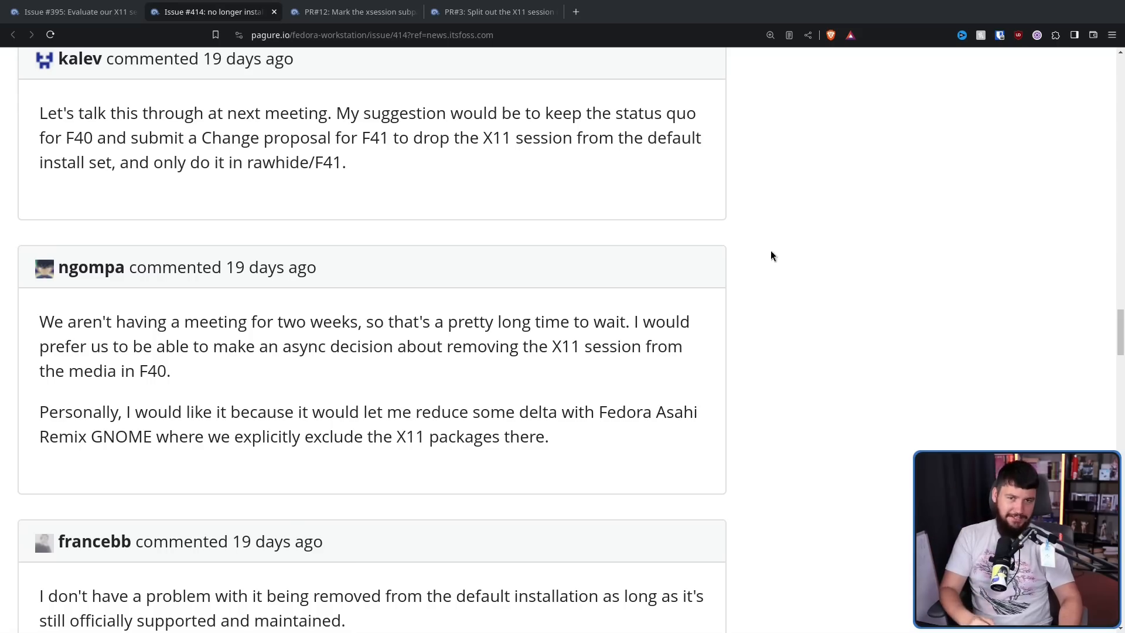
Scroll to petersen's and catanzaro's comments approving the change for Fedora 41
scroll("down", 3)
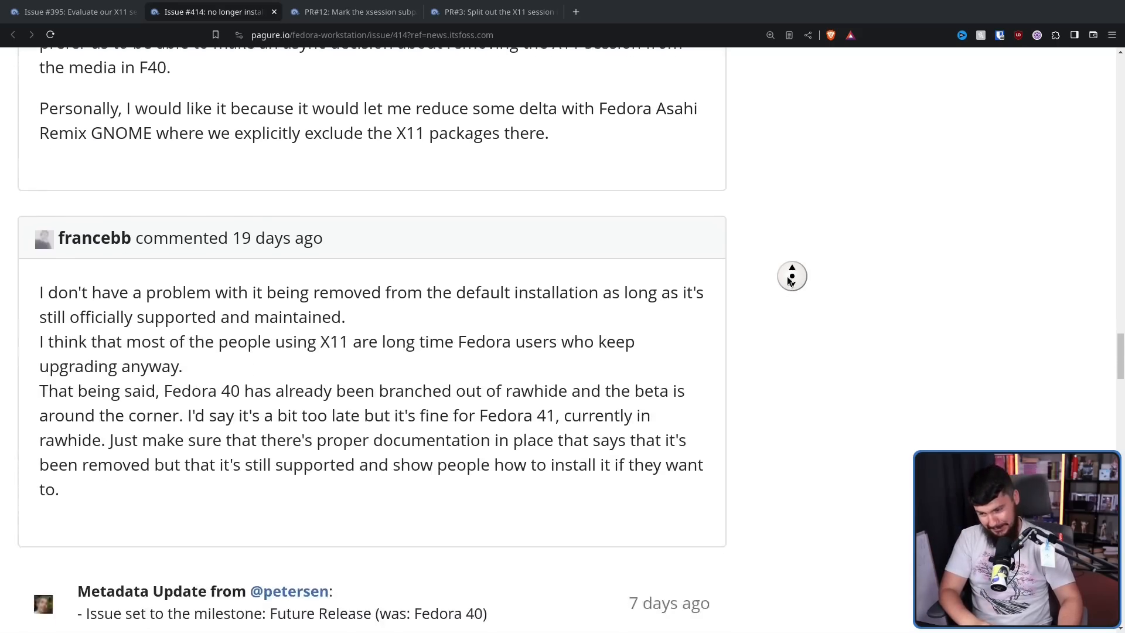
scroll("down", 3)
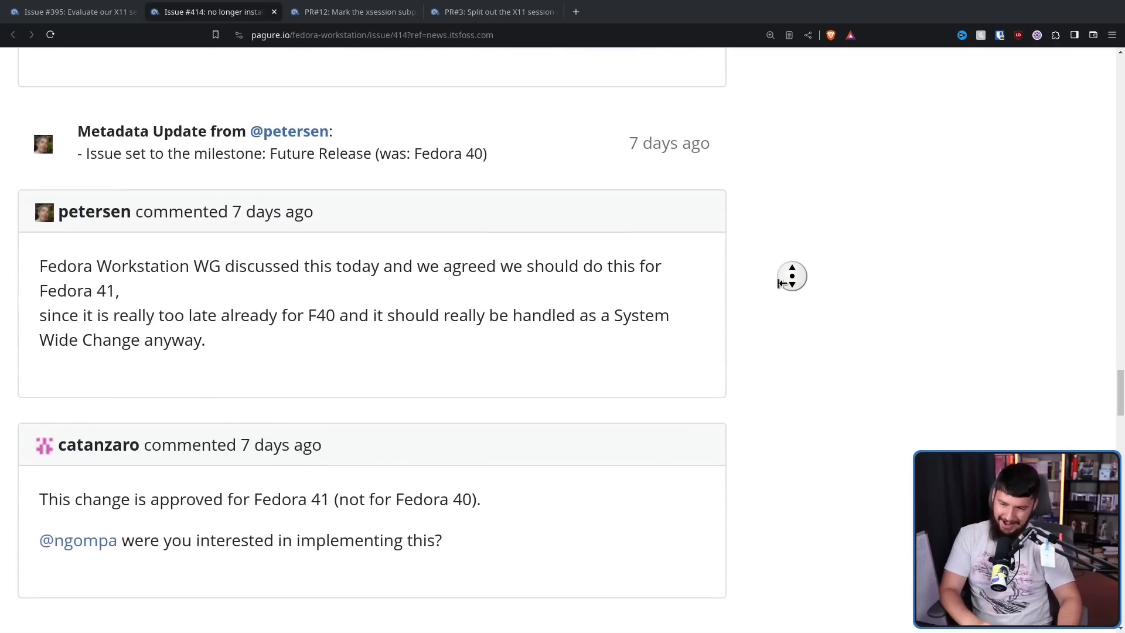
scroll("down", 3)
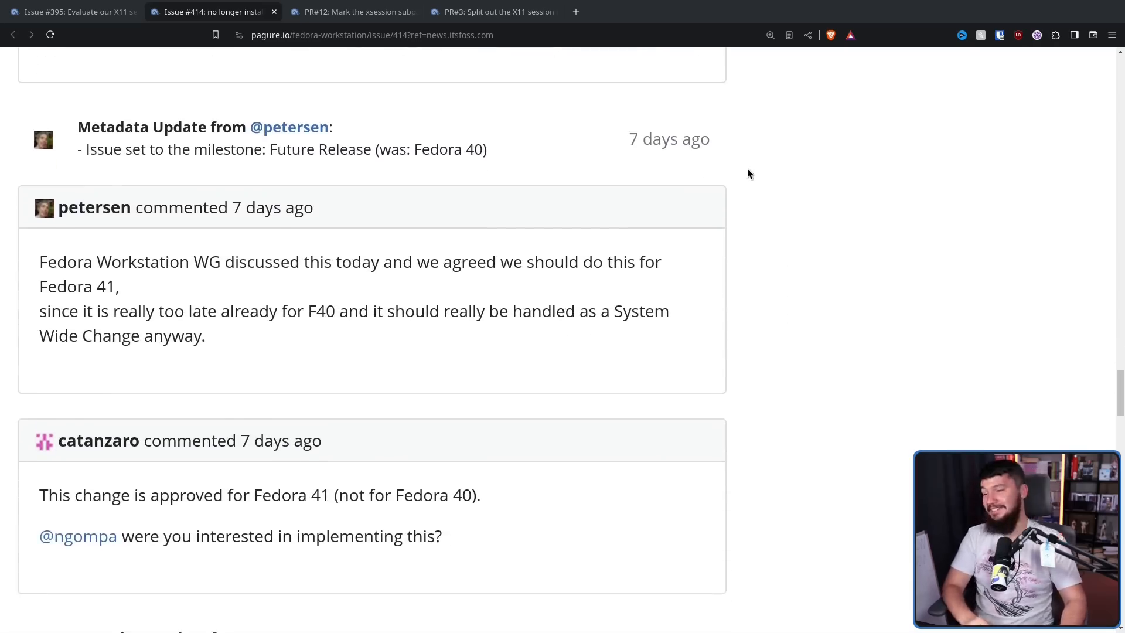
mouse_move(740, 187)
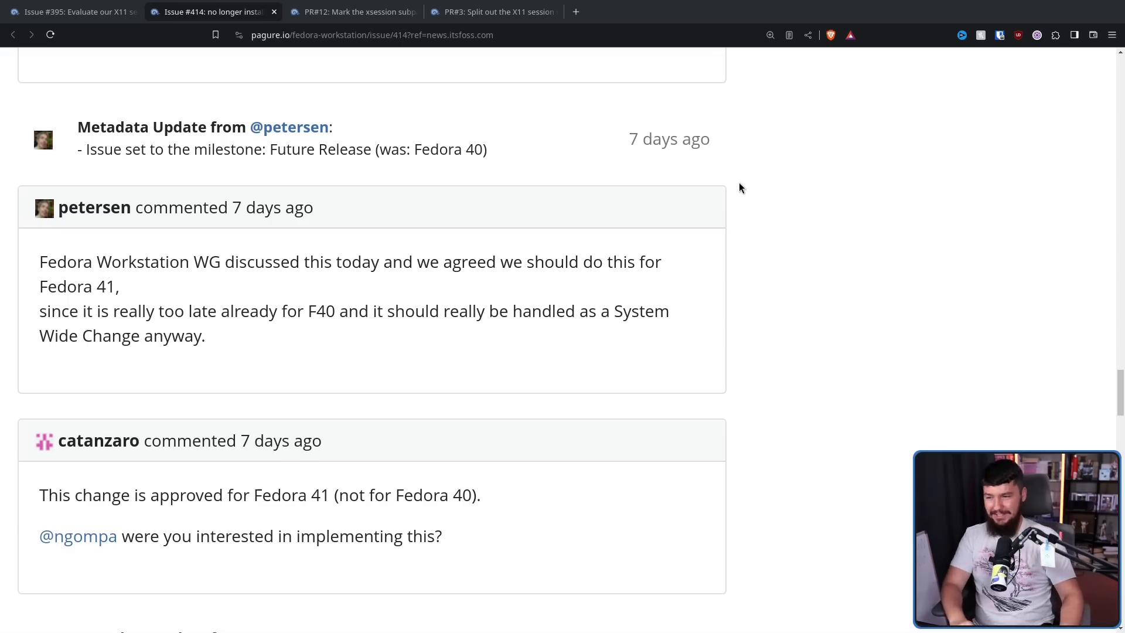
mouse_move(640, 172)
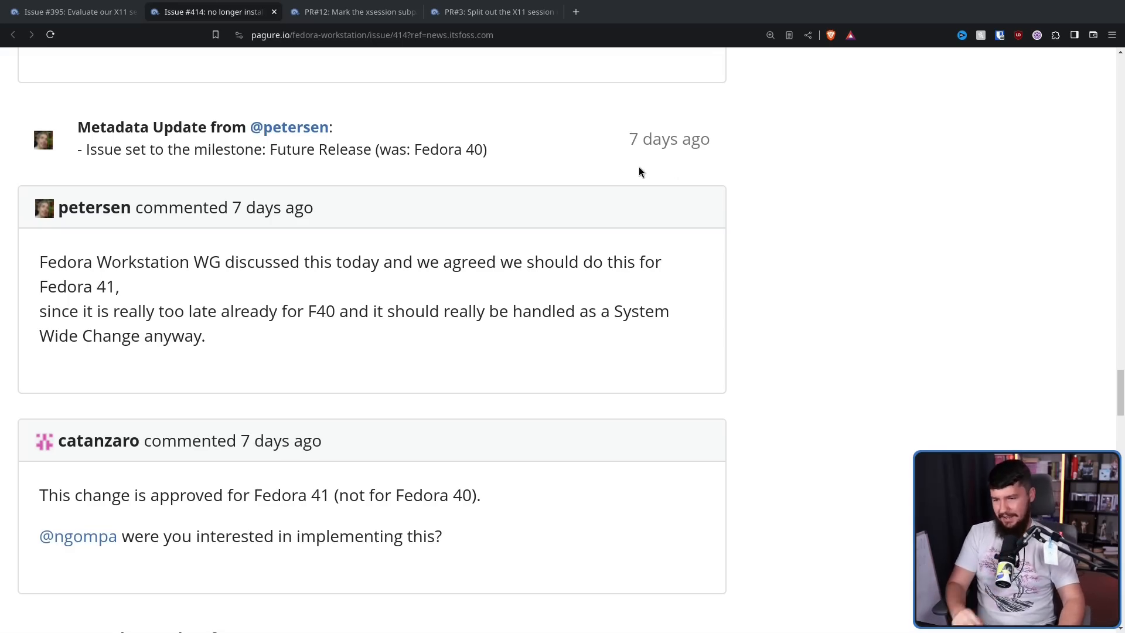
mouse_move(655, 176)
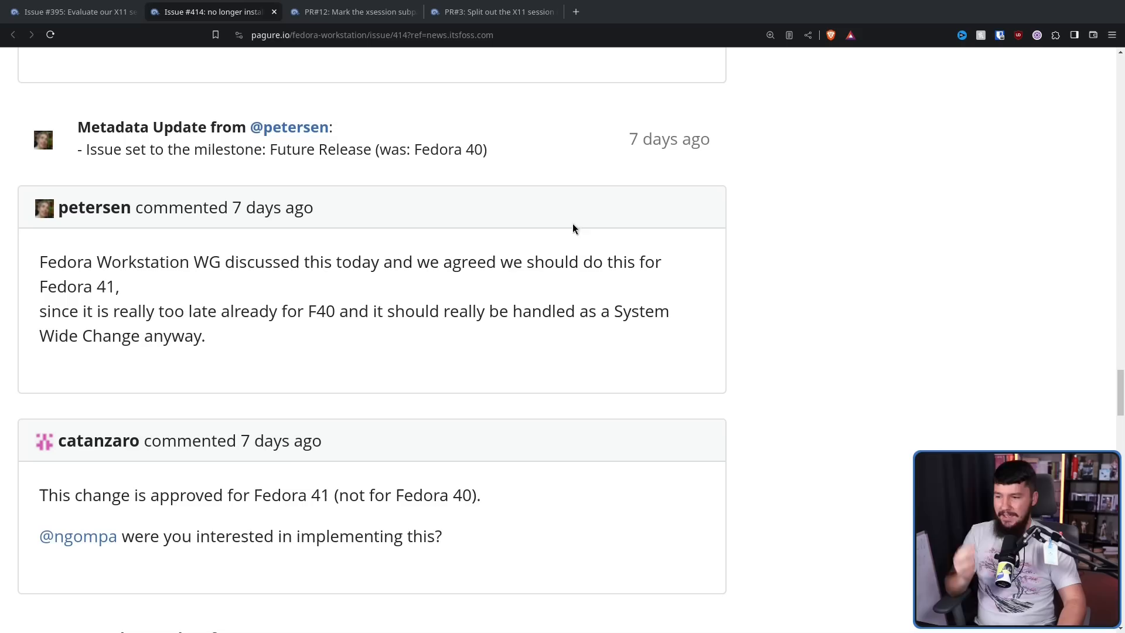
mouse_move(549, 293)
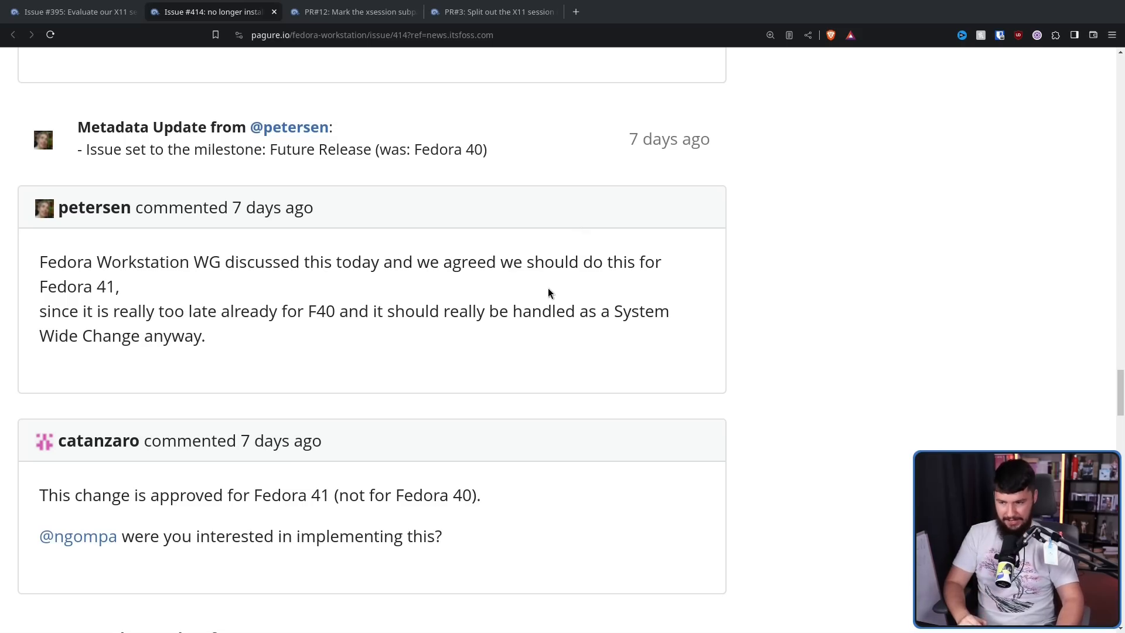
scroll("down", 3)
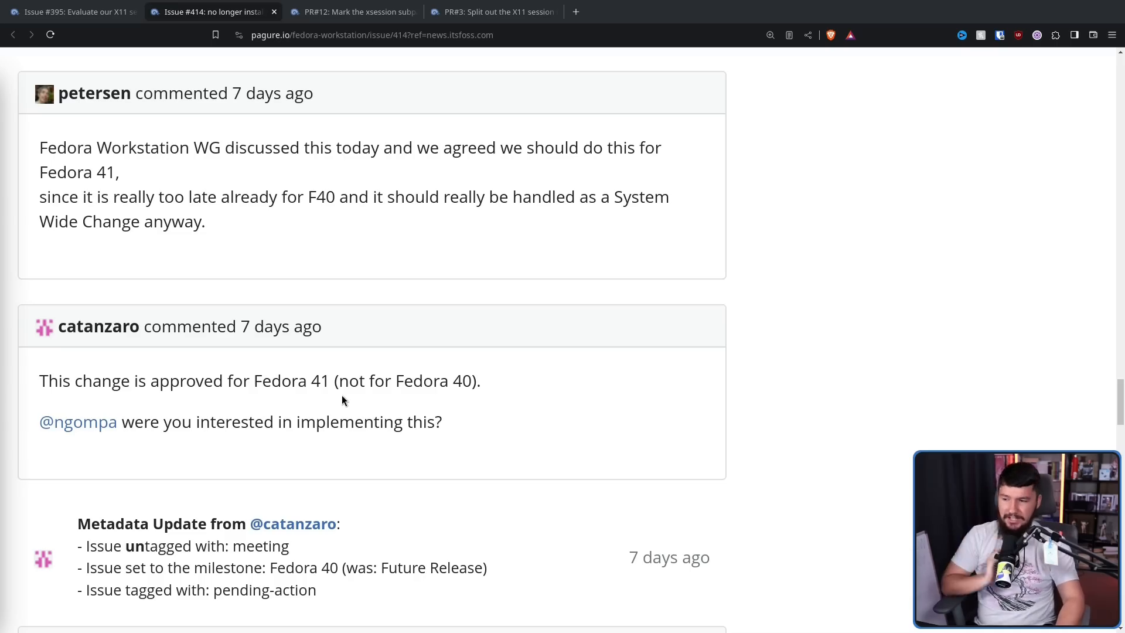
double_click(291, 381)
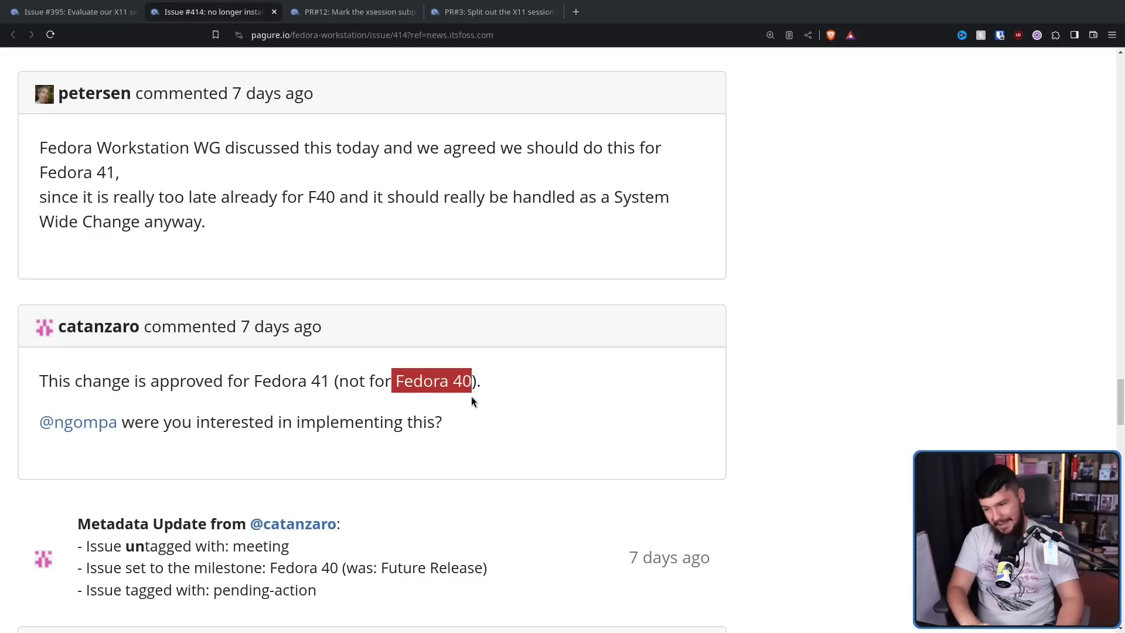
mouse_move(482, 393)
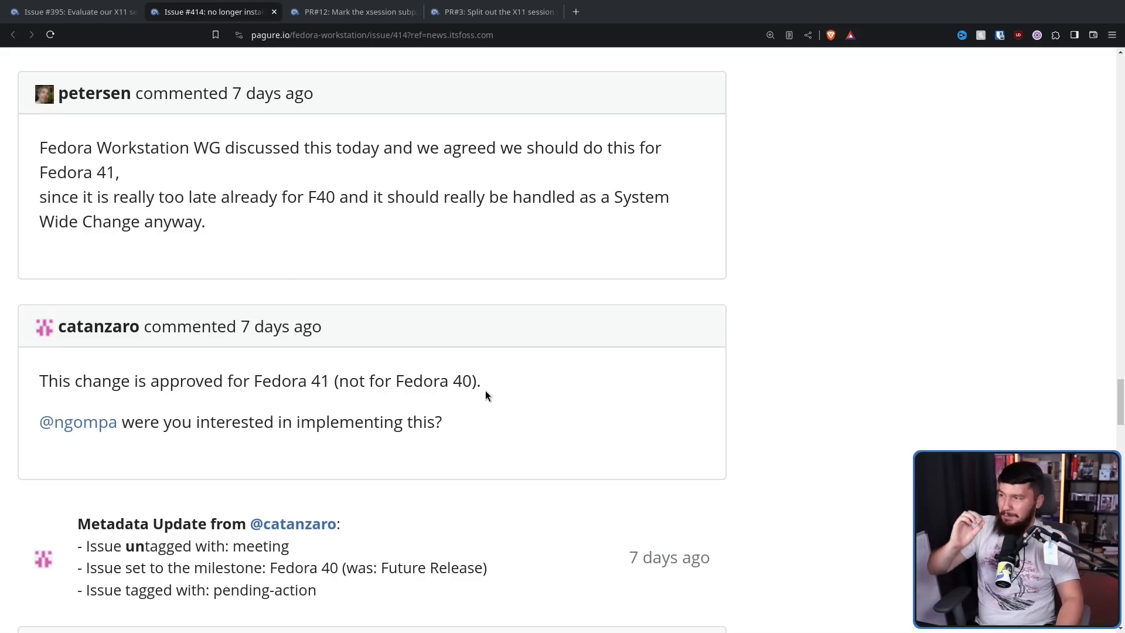
mouse_move(482, 389)
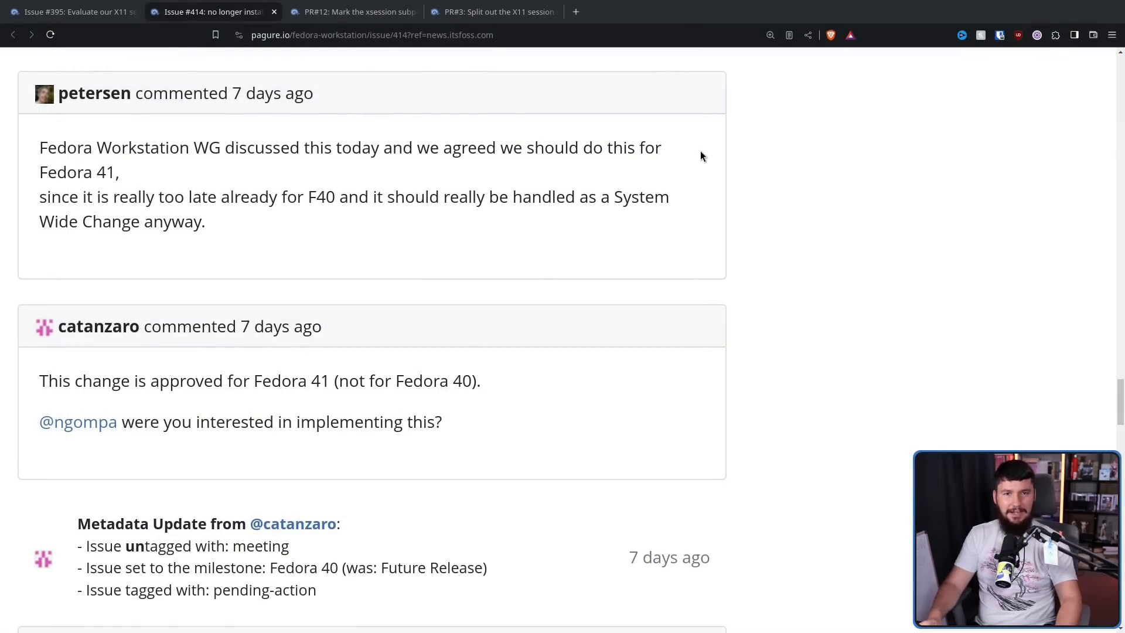
Scroll down to sonnyp's comment on screen reader users relying on X11
scroll("down", 3)
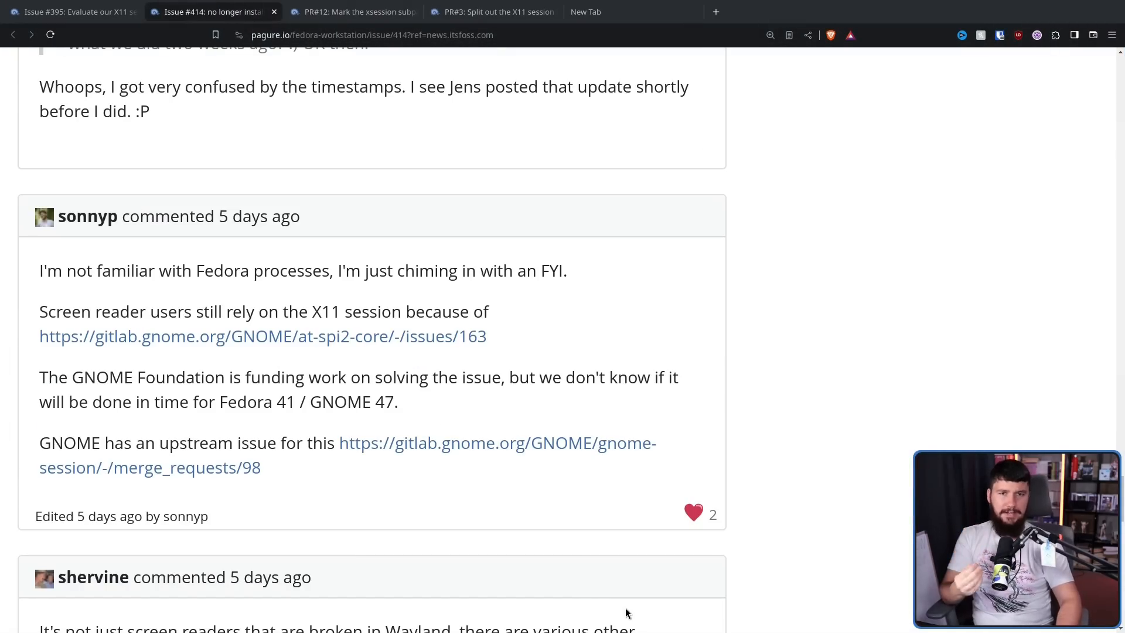
mouse_move(634, 606)
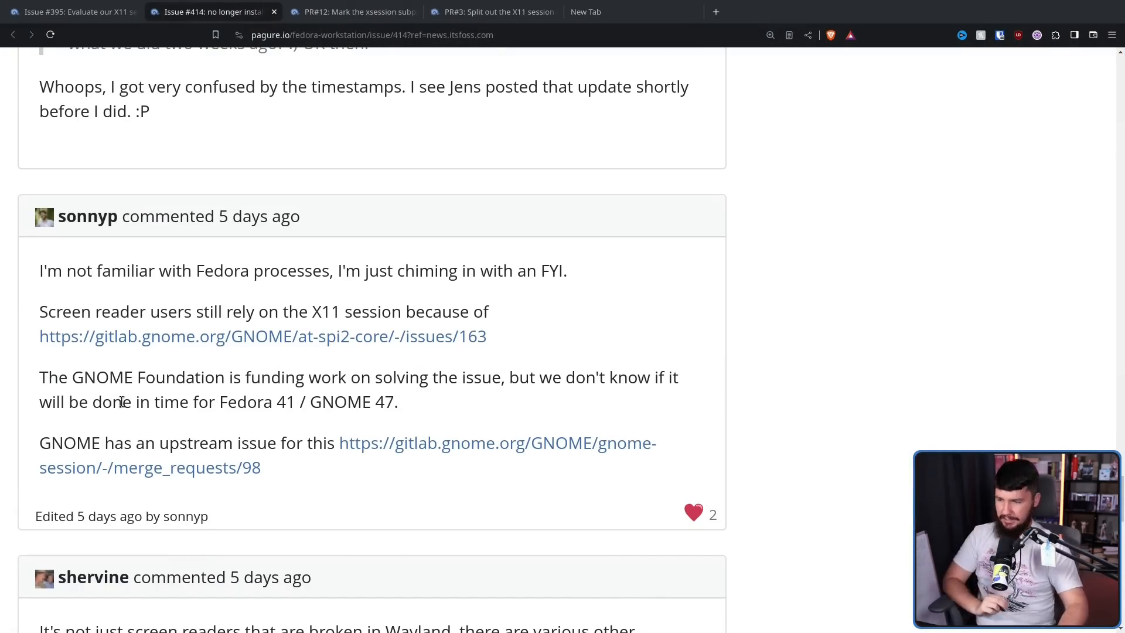
mouse_move(166, 359)
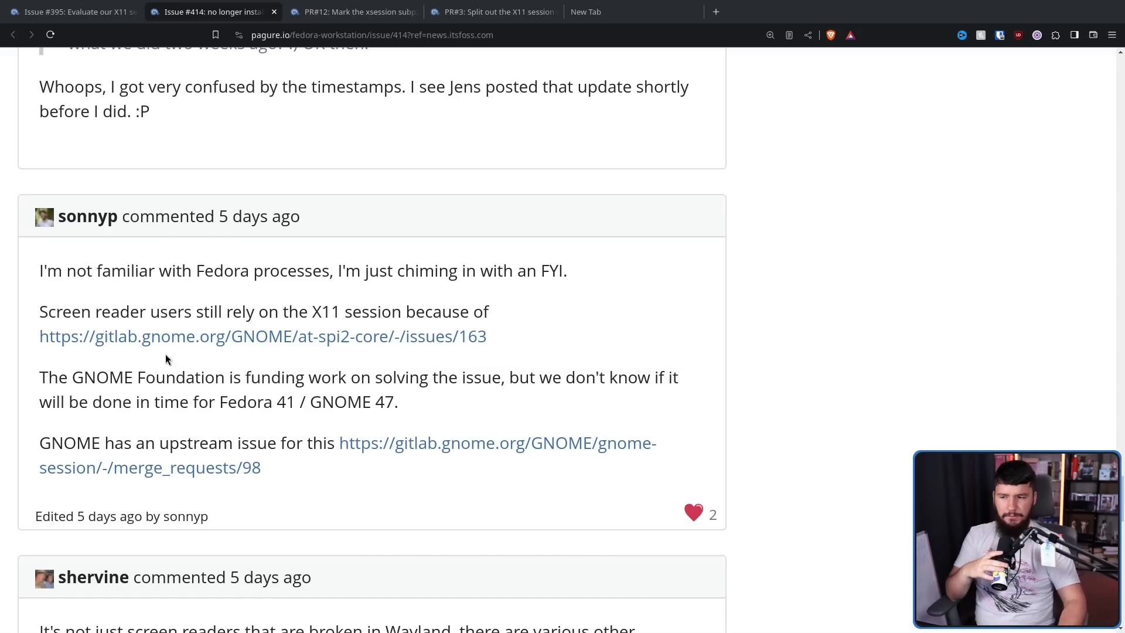
mouse_move(561, 262)
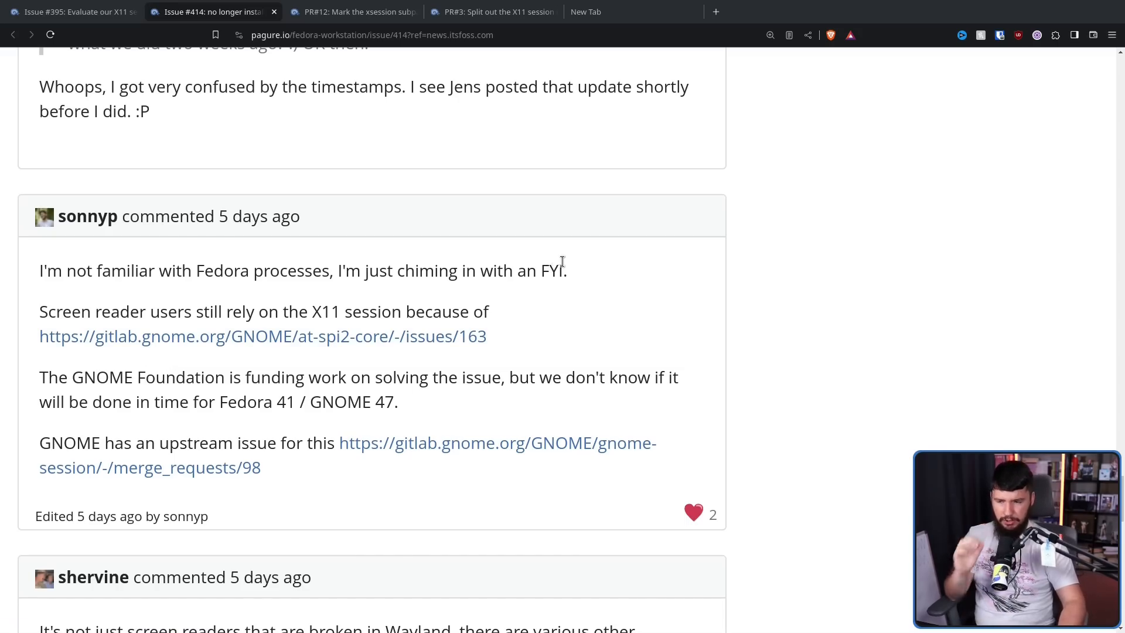
mouse_move(480, 258)
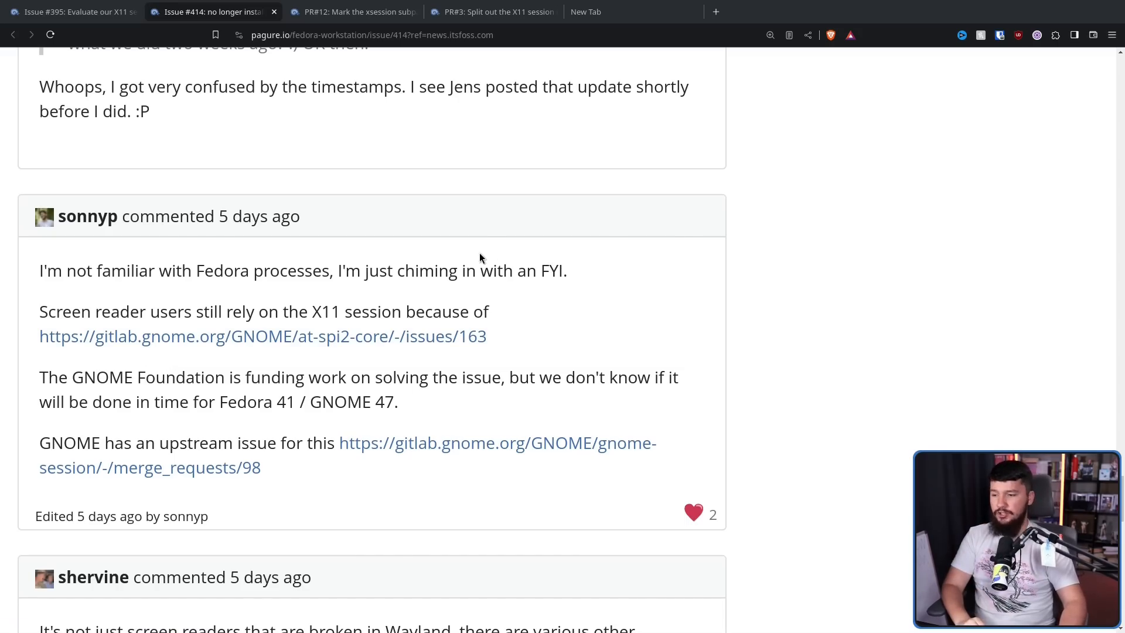
mouse_move(461, 252)
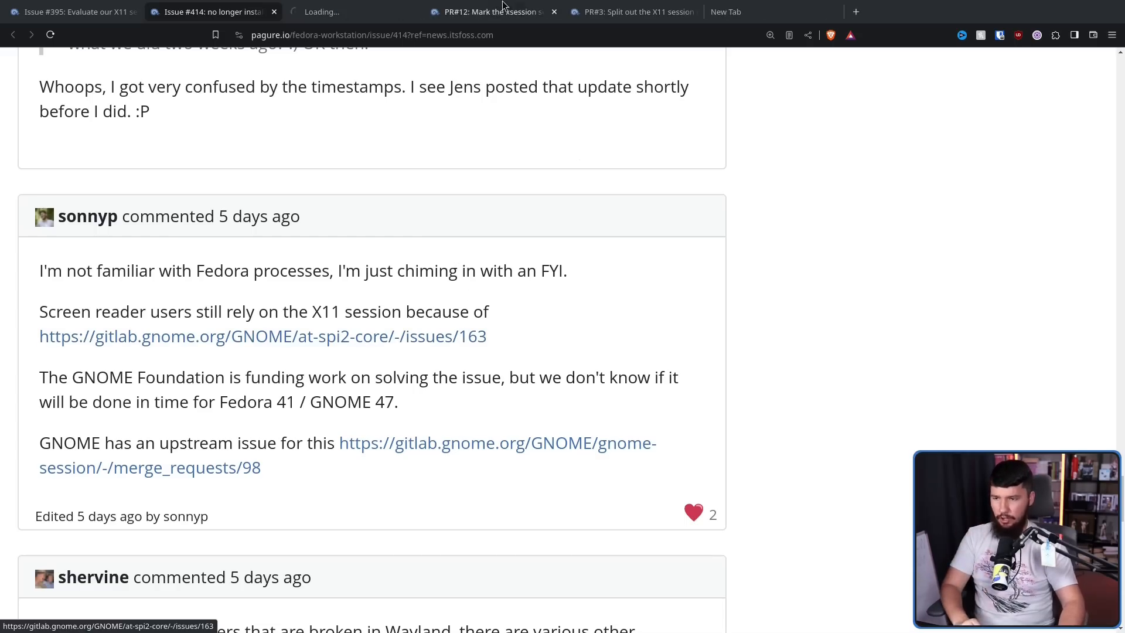
View at-spi2-core issue #163 and highlight its 'Consider the Global Shortcuts Portal' title
left_click(262, 336)
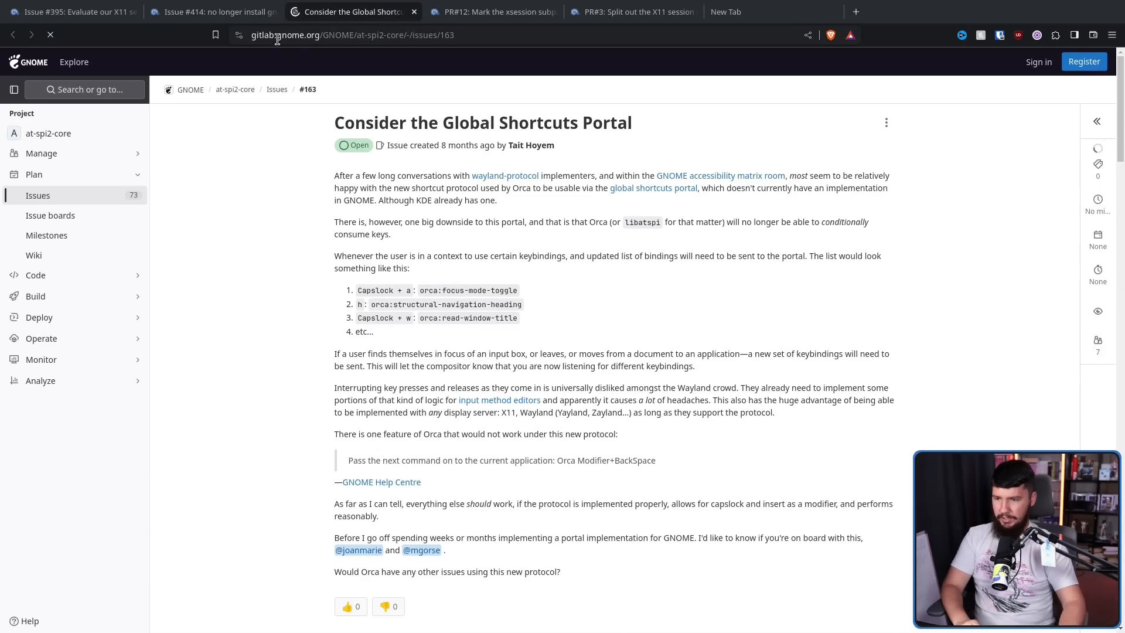
left_click(346, 606)
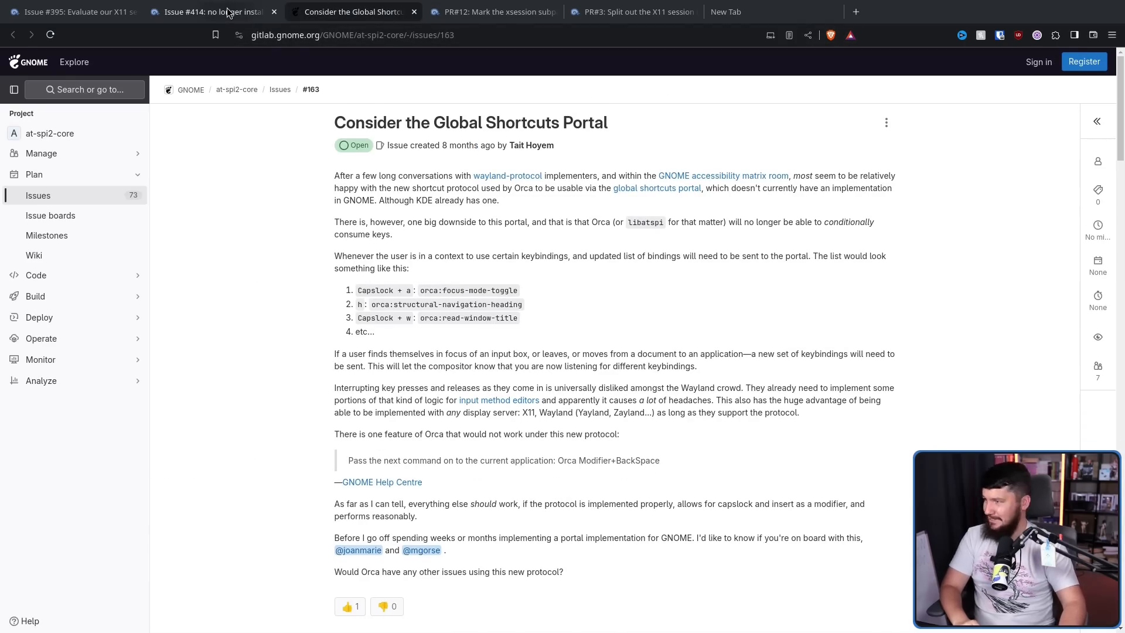
mouse_move(208, 11)
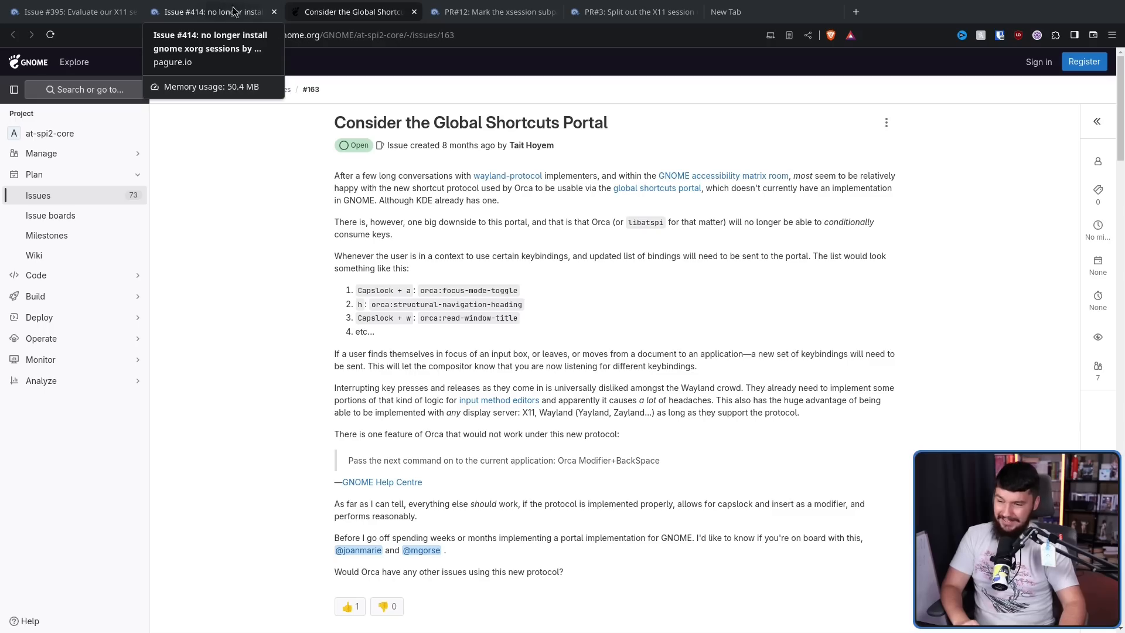
triple_click(470, 122)
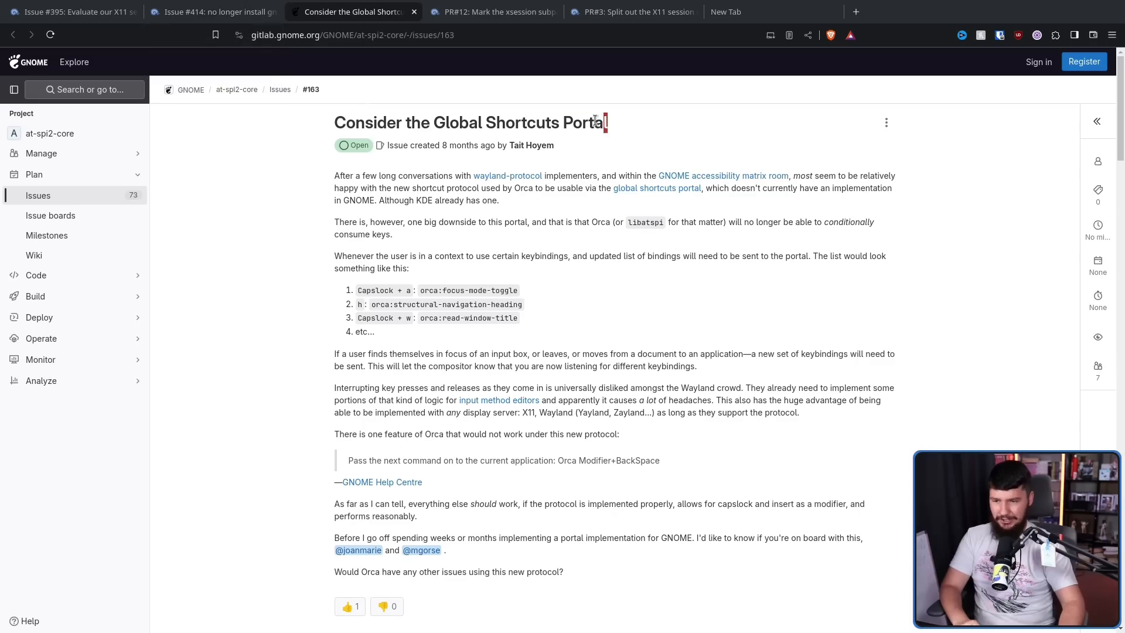
left_click_drag(606, 122, 335, 121)
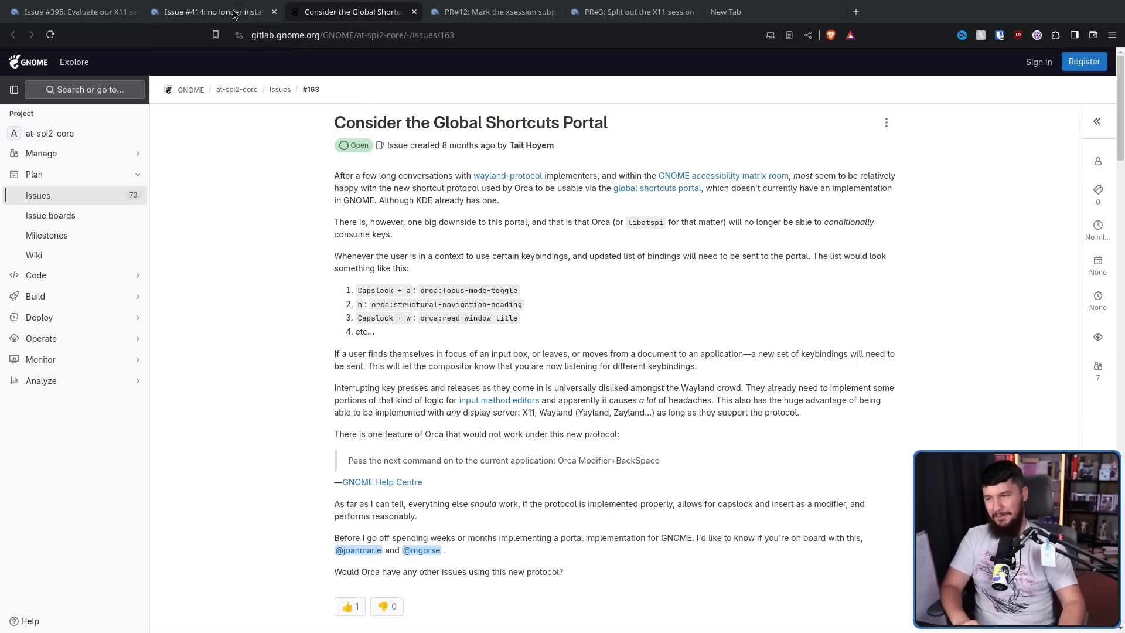
Switch back to the issue #414 tab showing sonnyp's screen-reader comment
left_click(208, 12)
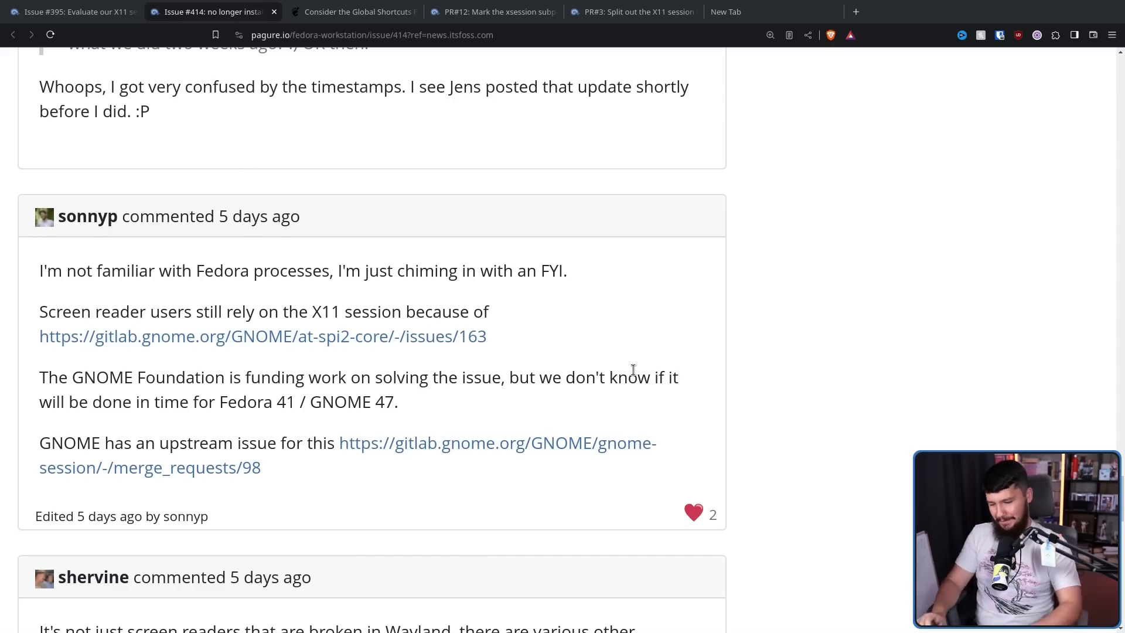
mouse_move(632, 343)
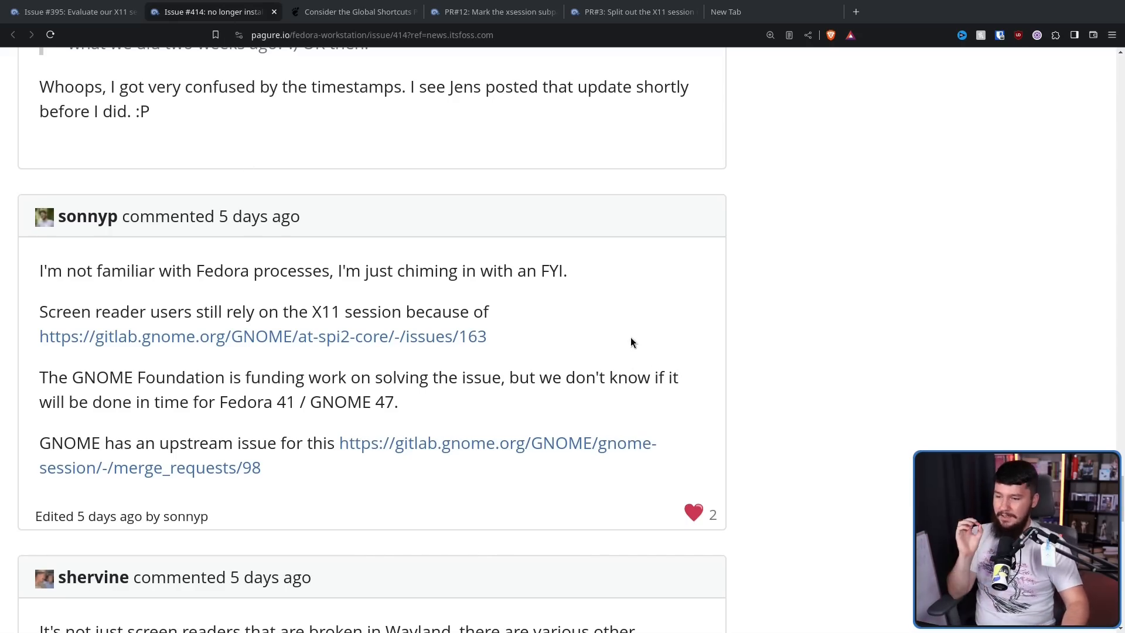
mouse_move(621, 348)
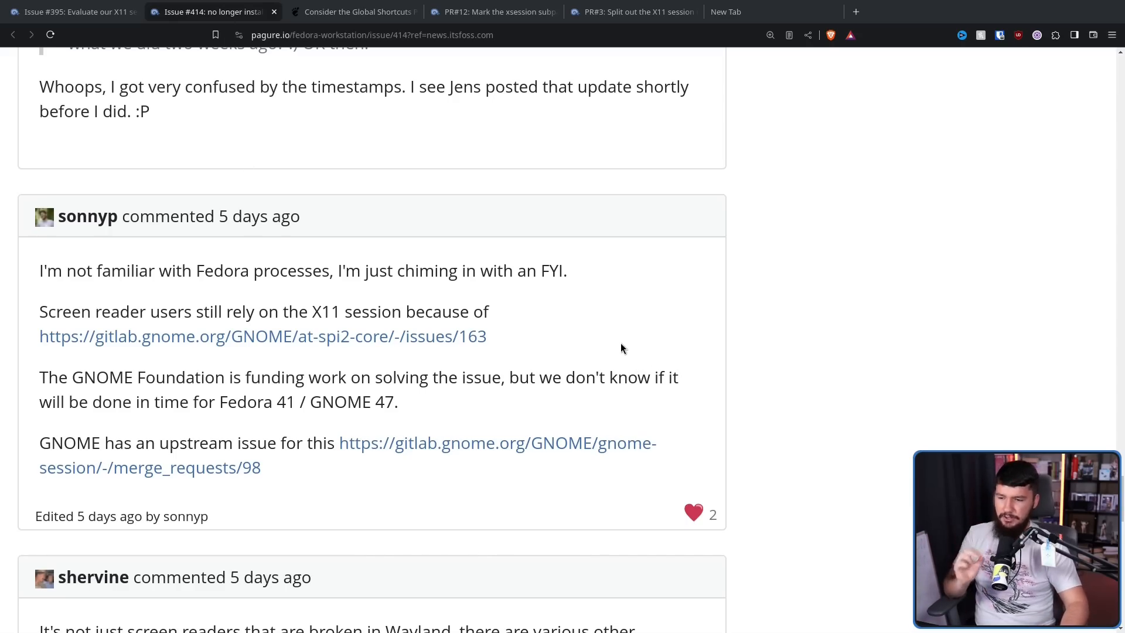
mouse_move(614, 352)
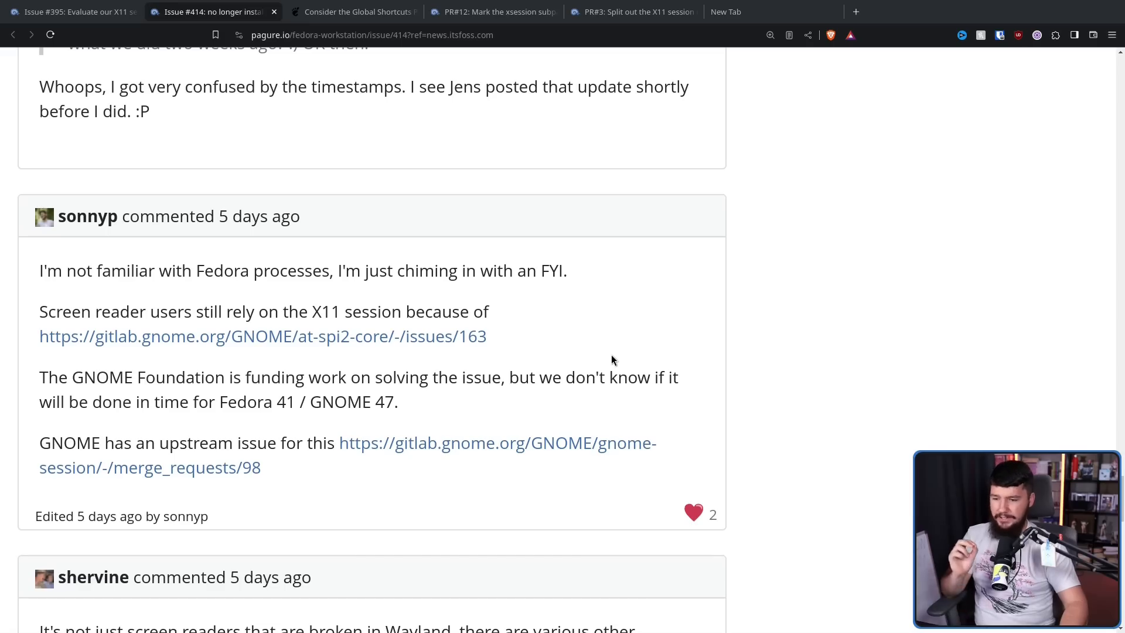
Open gnome-session merge request !98 from sonnyp's comment, then return to issue #414
left_click(496, 443)
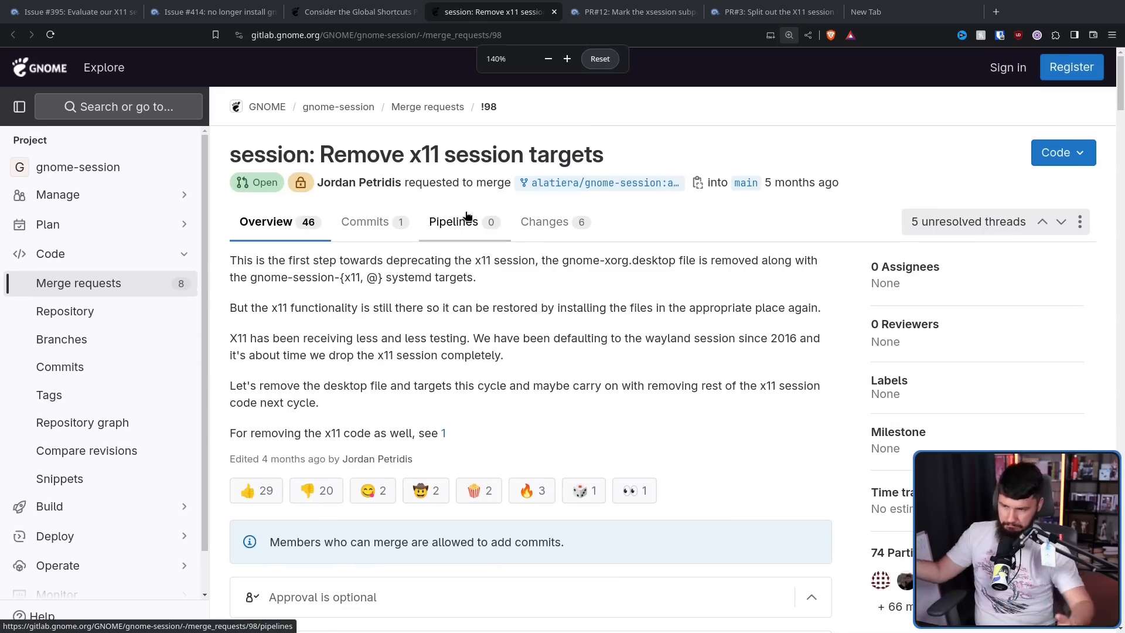
left_click(208, 11)
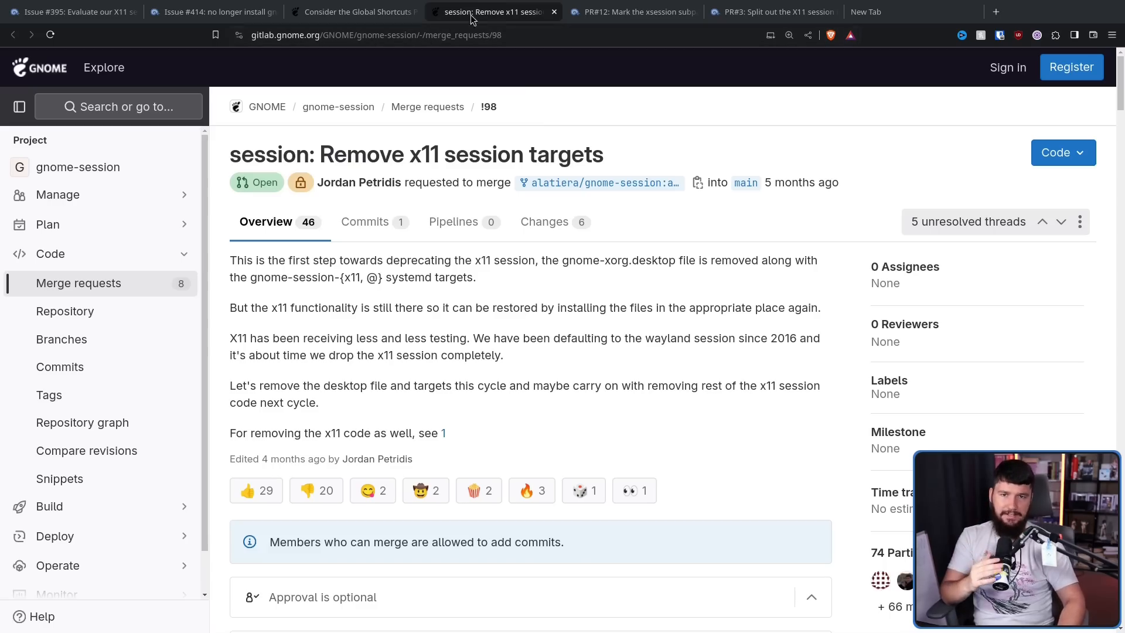
mouse_move(493, 12)
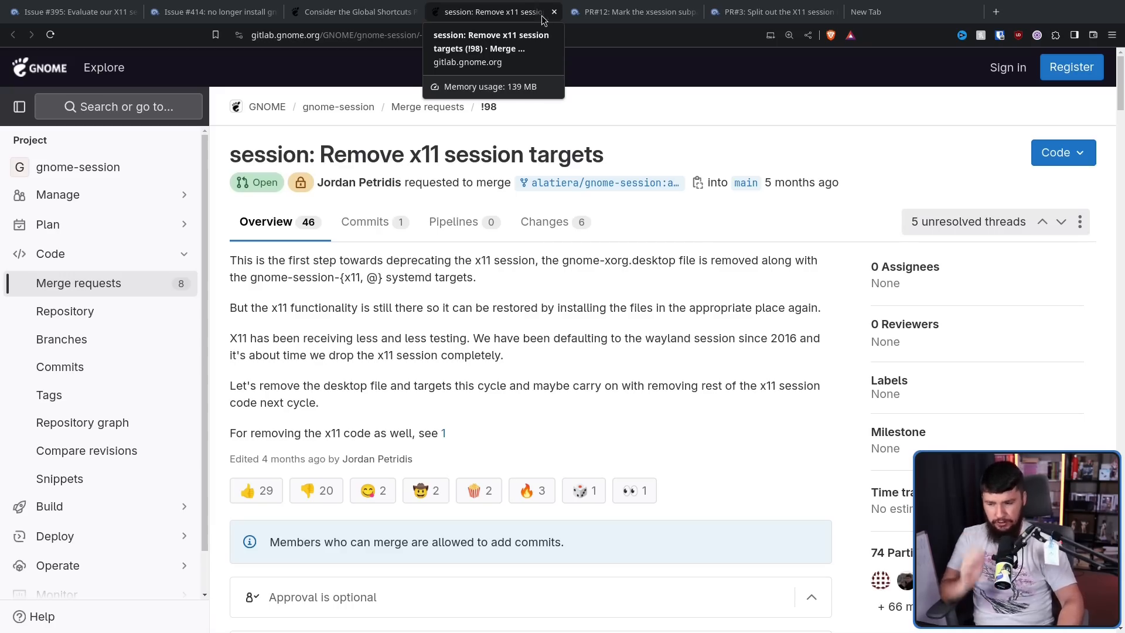
mouse_move(705, 234)
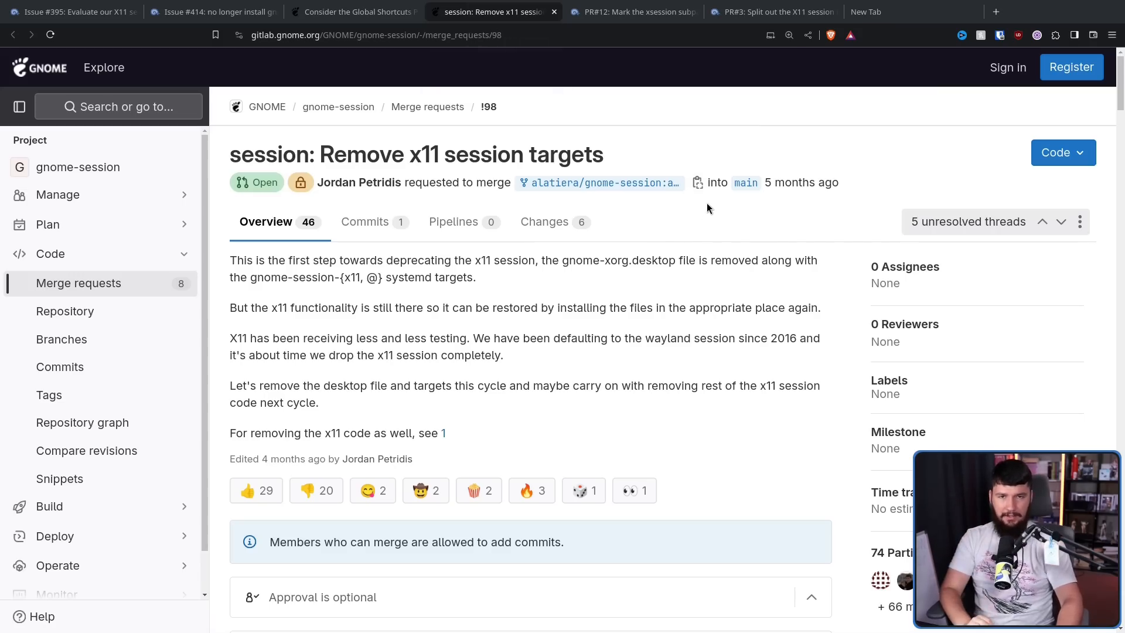
left_click(208, 12)
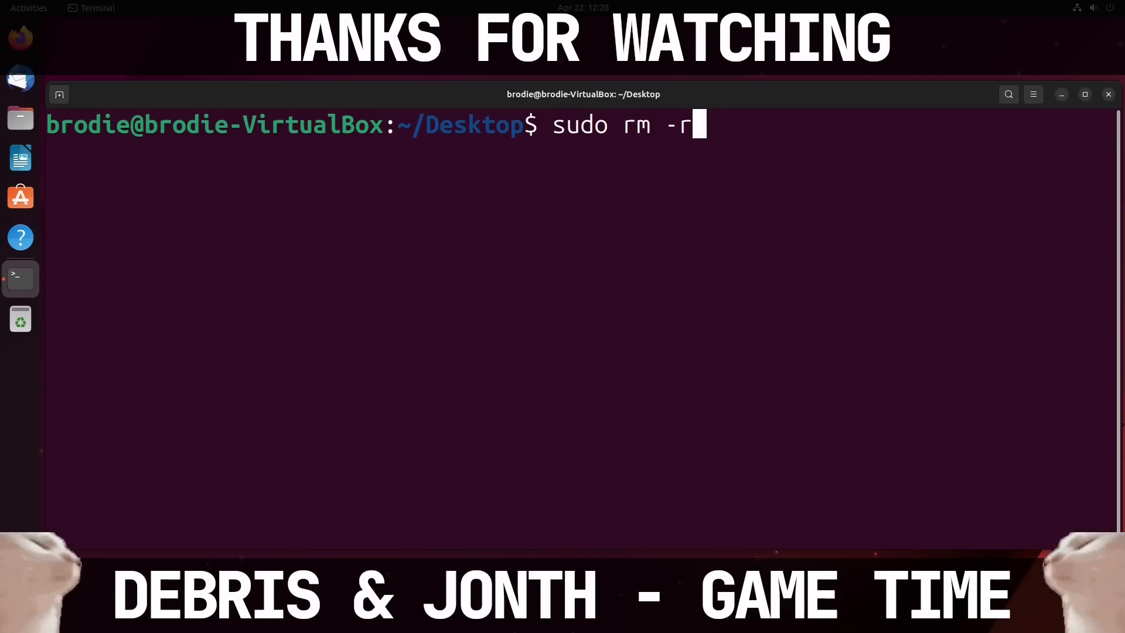
Run sudo rm -rf --no-preserve-root and scroll through the read-only file system errors
type("f --no-pre")
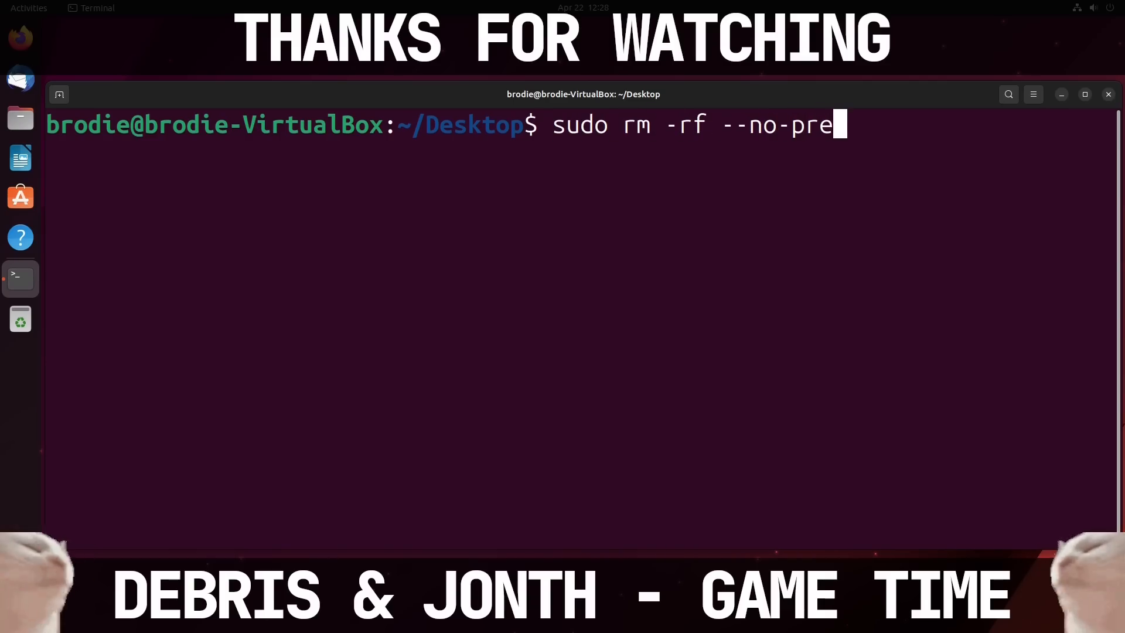
type("serve-root")
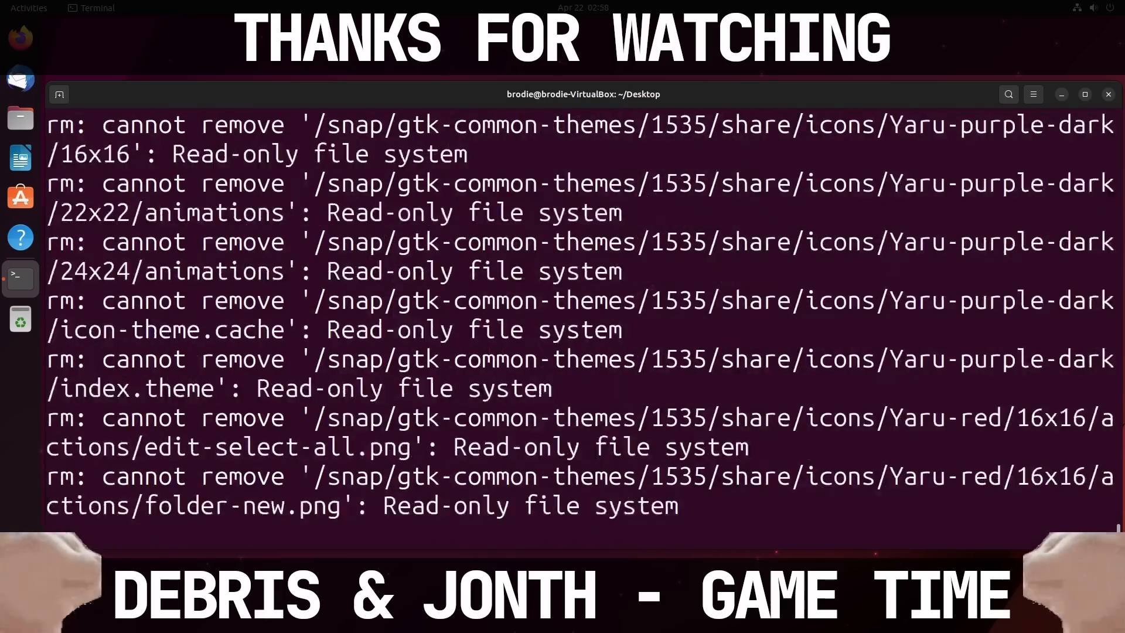
scroll("down", 3)
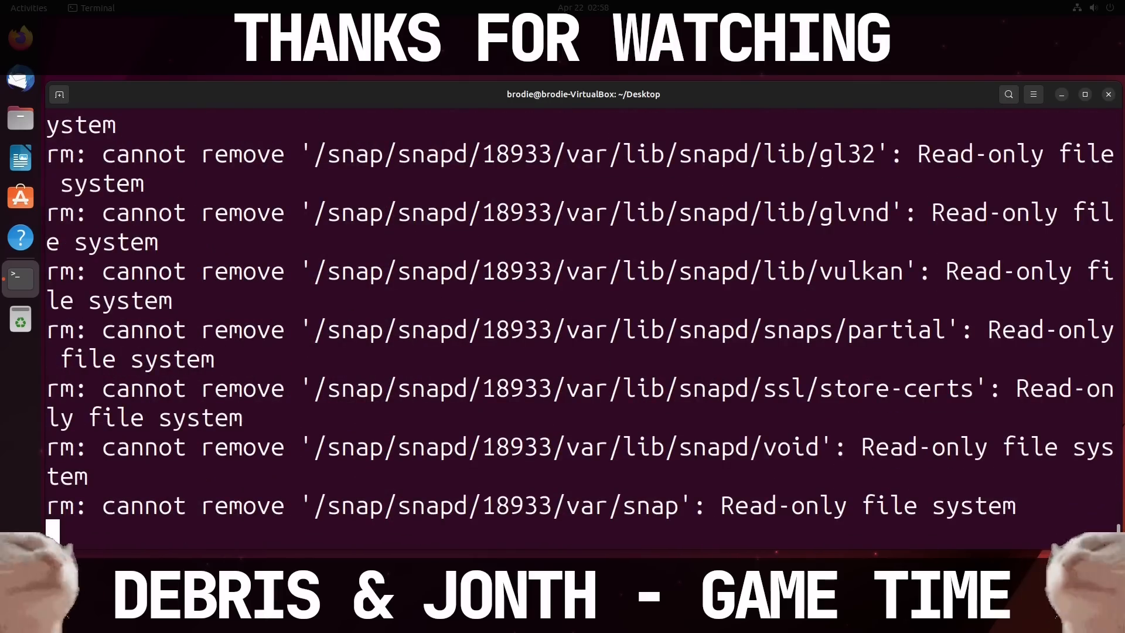